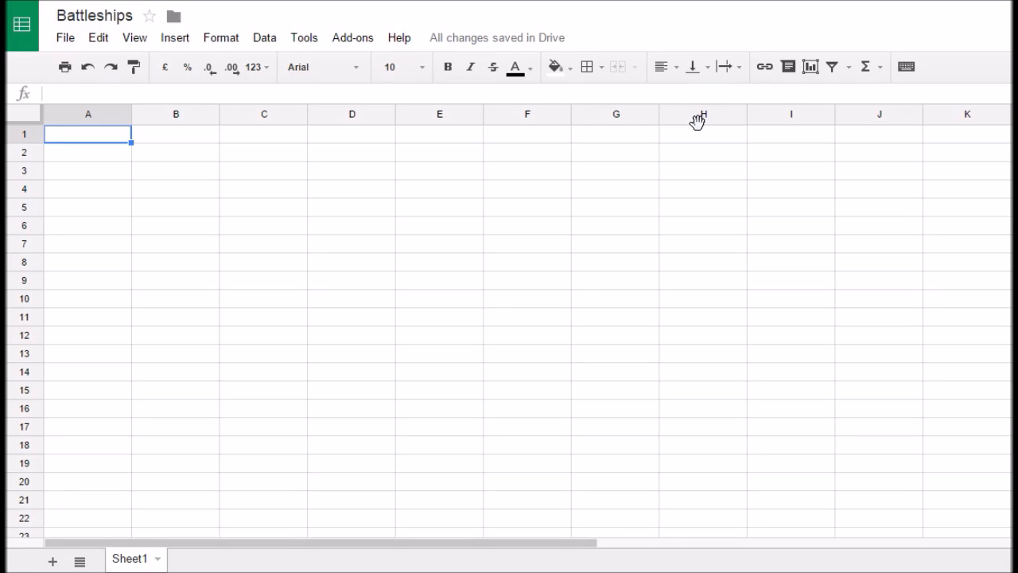
{"action": "mouse_move", "coordinate": [467, 85]}
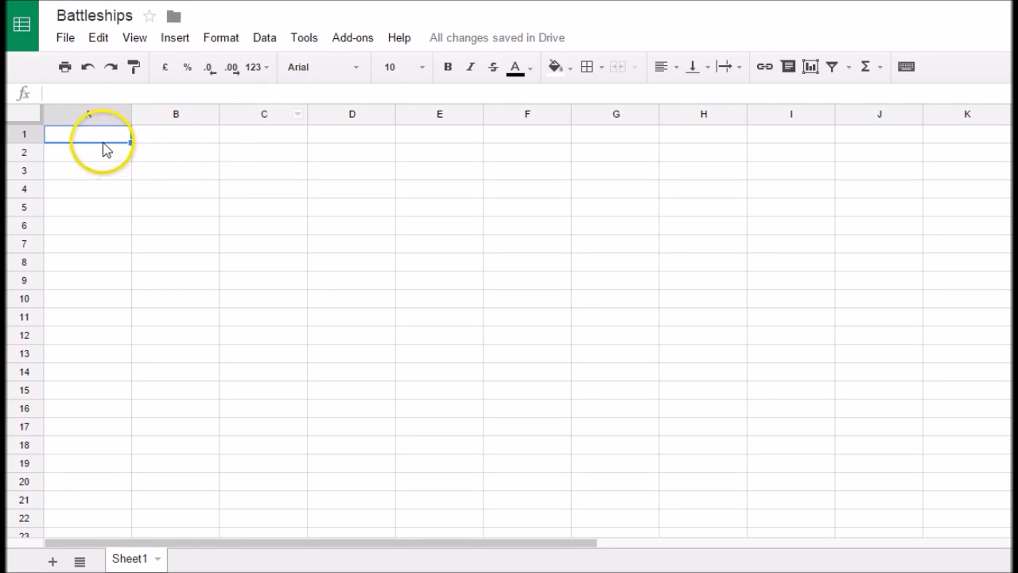
{"action": "mouse_move", "coordinate": [352, 221]}
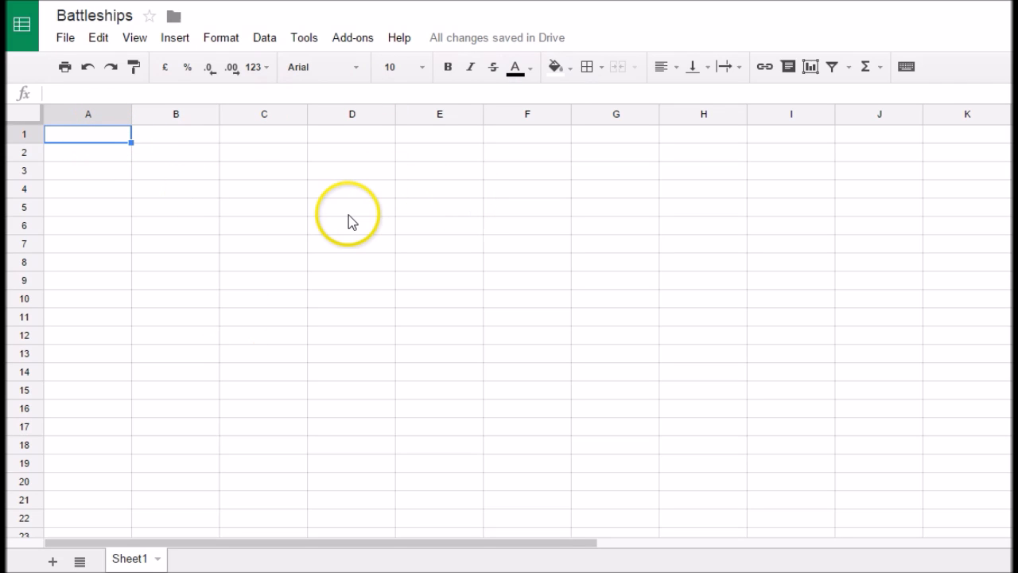
{"action": "mouse_move", "coordinate": [340, 223]}
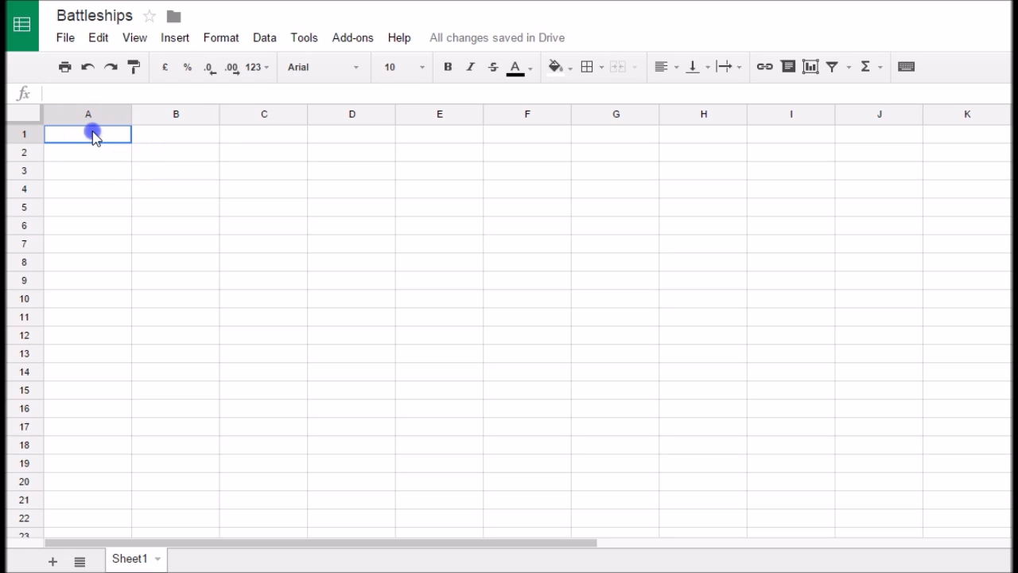
Apply All borders to the A1:H8 block so every cell has a black outline.
{"action": "left_click_drag", "start_coordinate": [93, 133], "coordinate": [91, 221]}
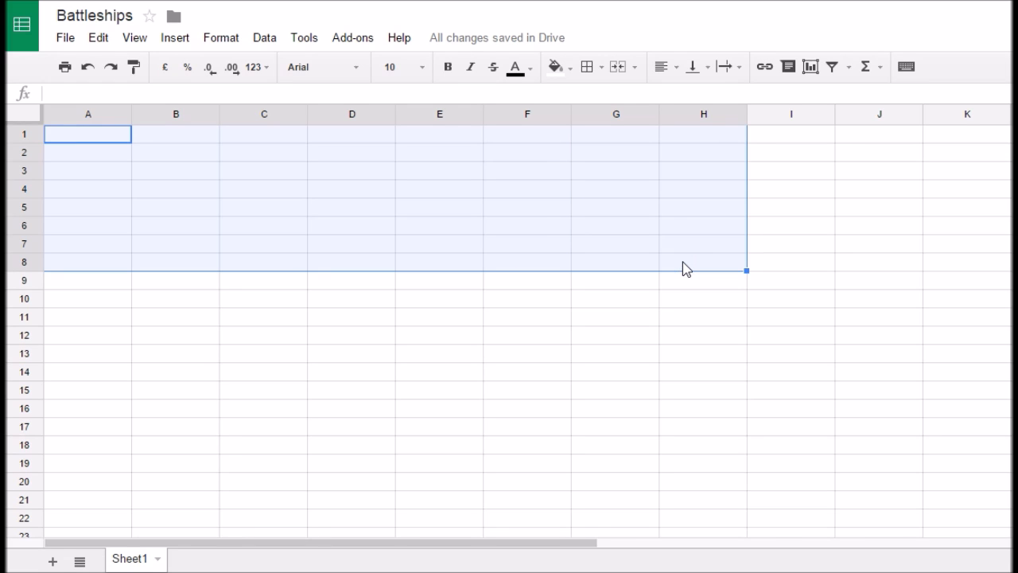
{"action": "mouse_move", "coordinate": [587, 67]}
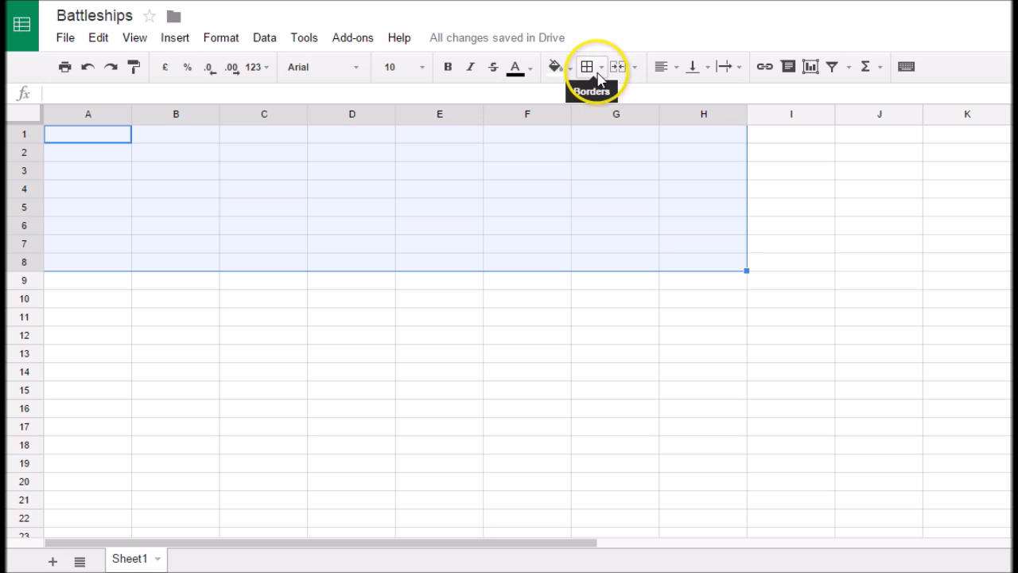
{"action": "left_click", "coordinate": [587, 66]}
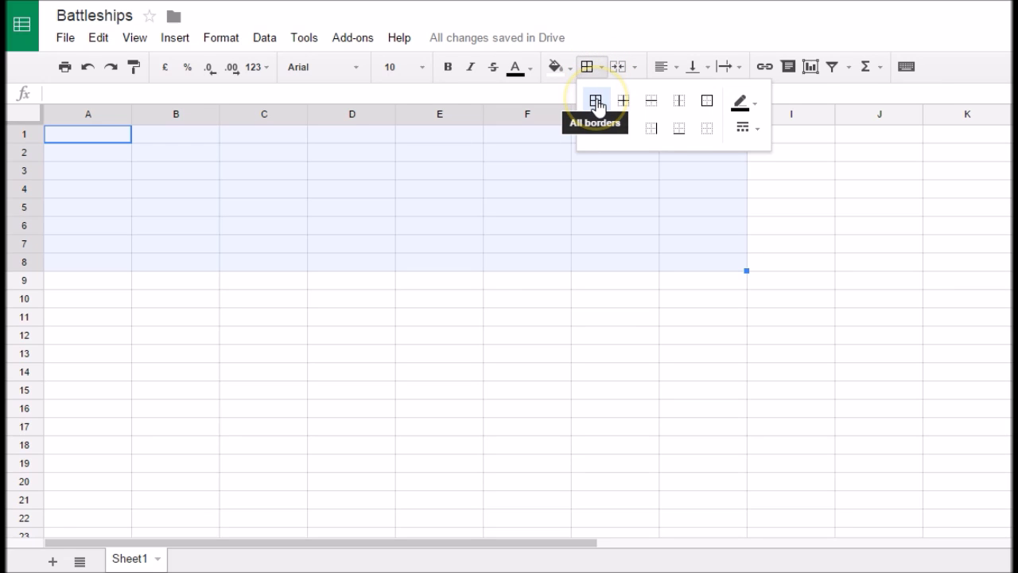
{"action": "left_click", "coordinate": [595, 100]}
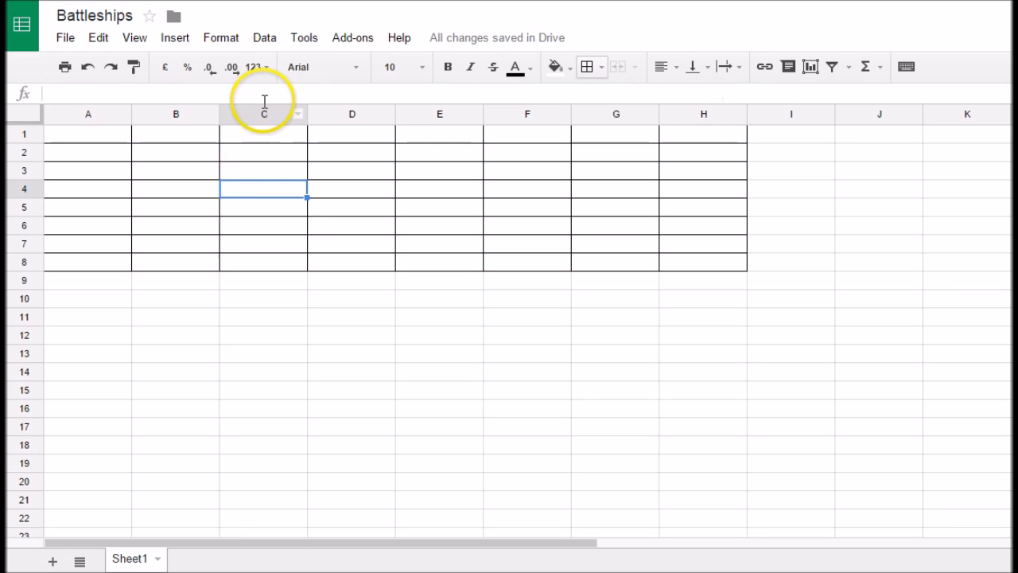
{"action": "mouse_move", "coordinate": [457, 152]}
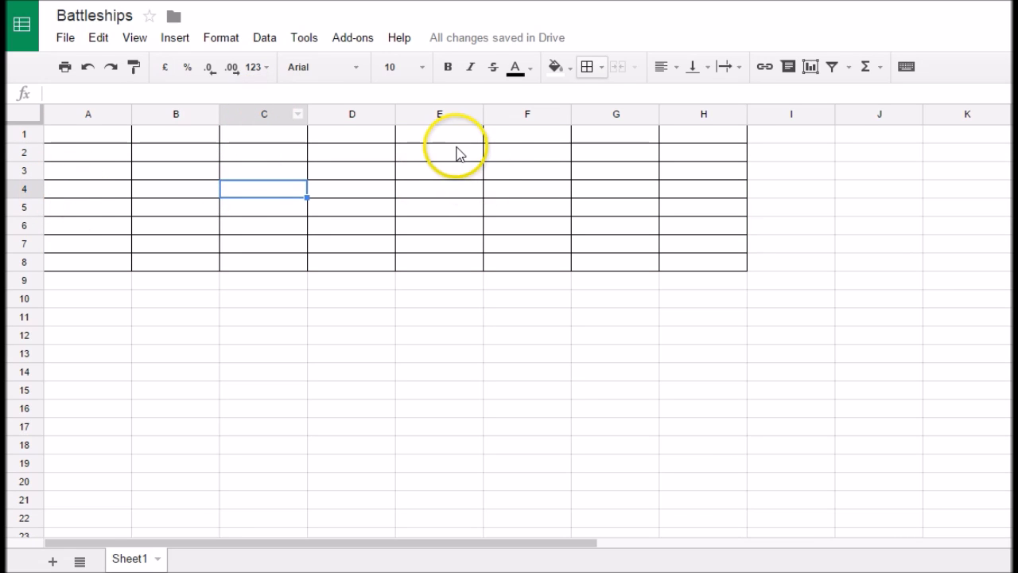
{"action": "left_click", "coordinate": [439, 152]}
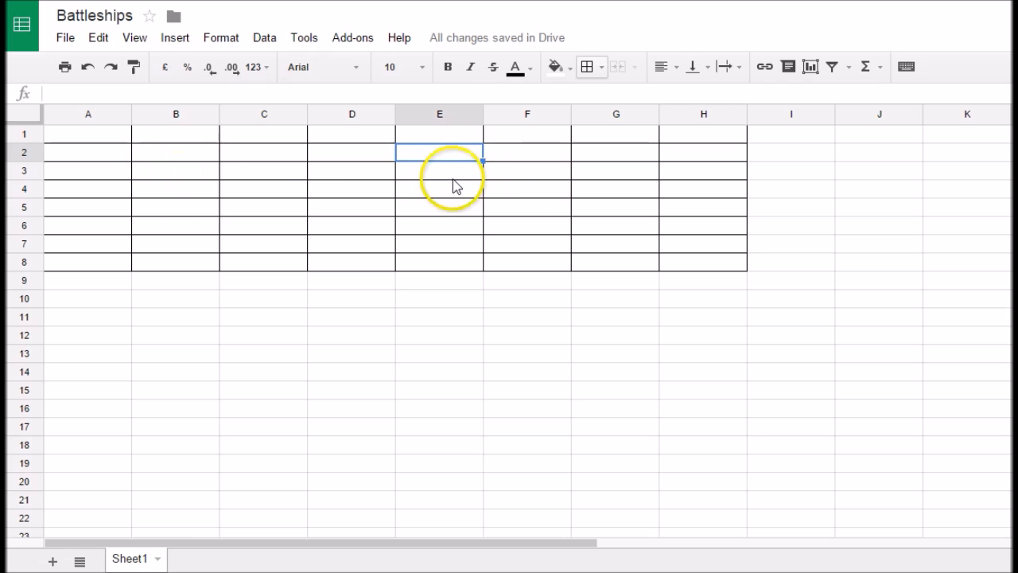
{"action": "mouse_move", "coordinate": [360, 189]}
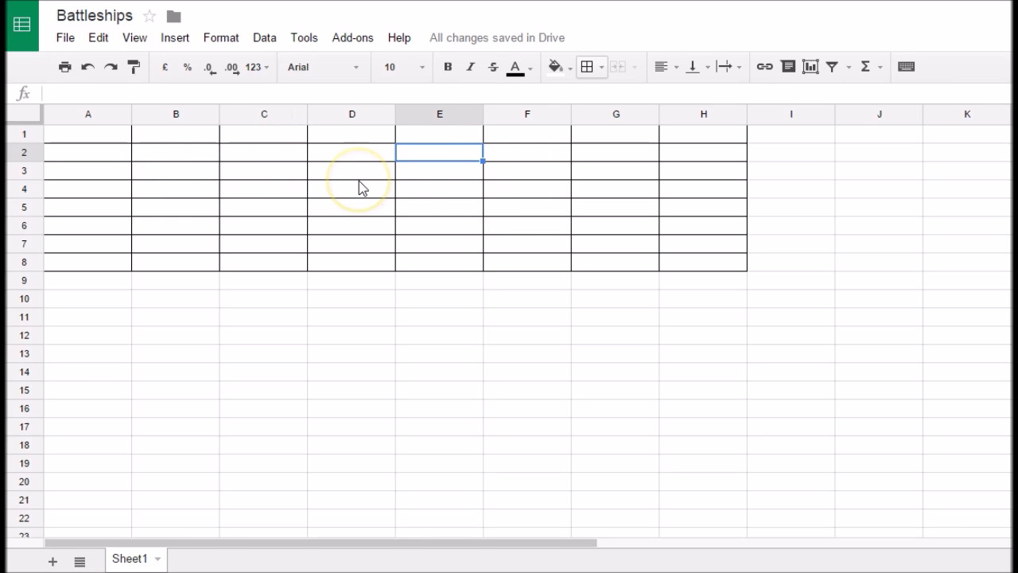
{"action": "mouse_move", "coordinate": [152, 163]}
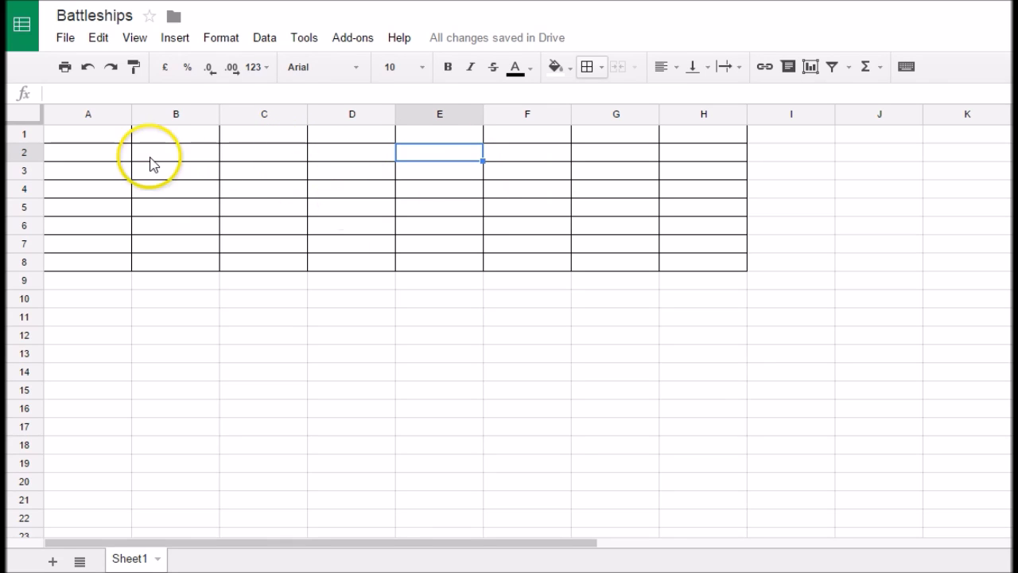
{"action": "mouse_move", "coordinate": [109, 142]}
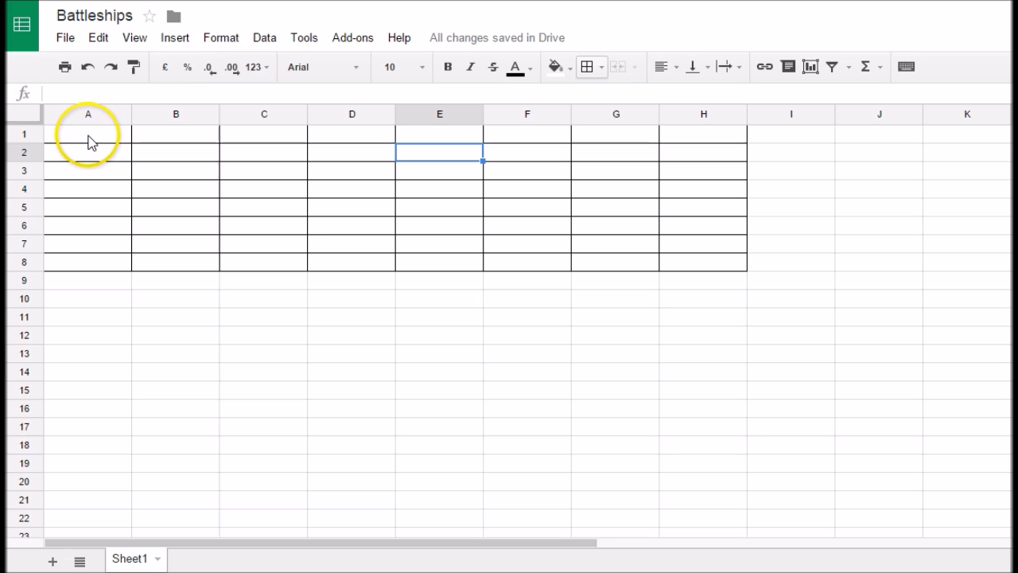
Drag the row and column boundaries to make rows taller and columns narrower.
{"action": "left_click_drag", "start_coordinate": [88, 134], "coordinate": [529, 242]}
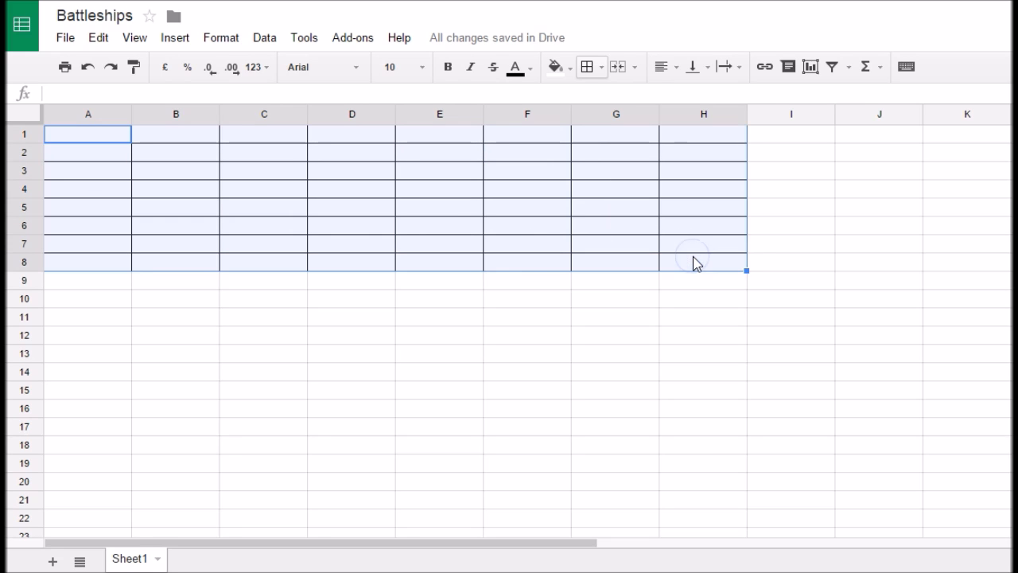
{"action": "mouse_move", "coordinate": [36, 118]}
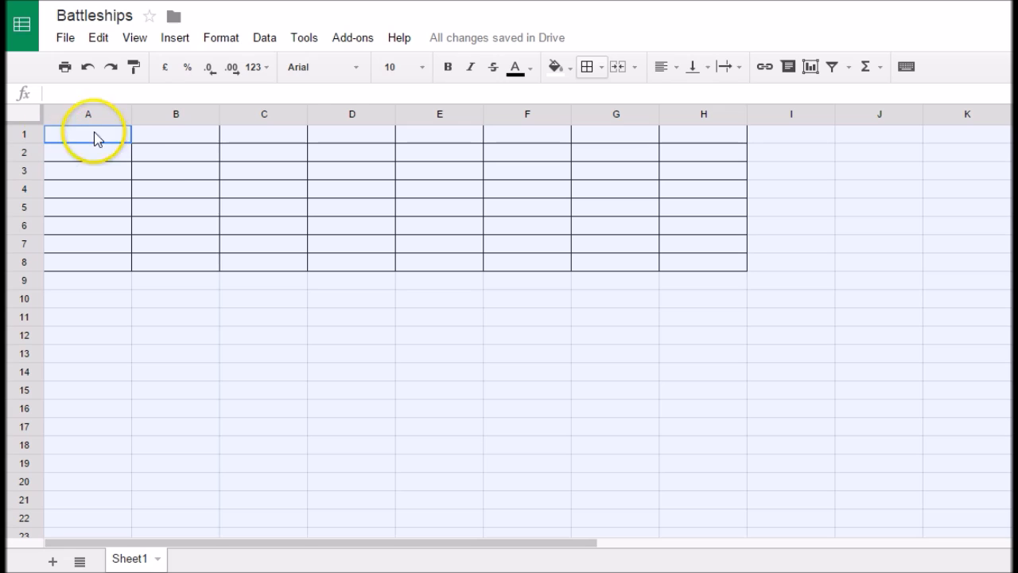
{"action": "mouse_move", "coordinate": [157, 121]}
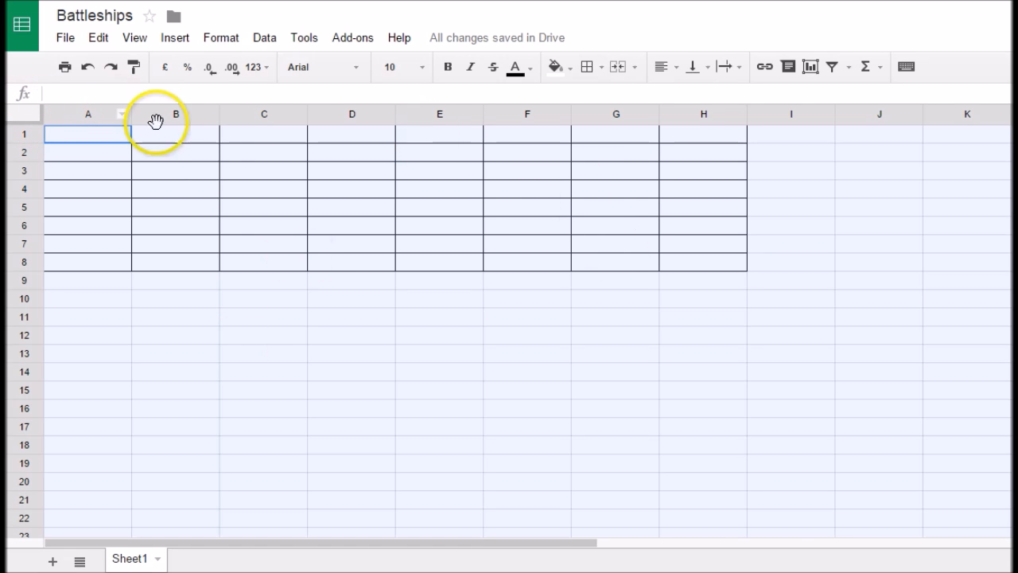
{"action": "mouse_move", "coordinate": [29, 139]}
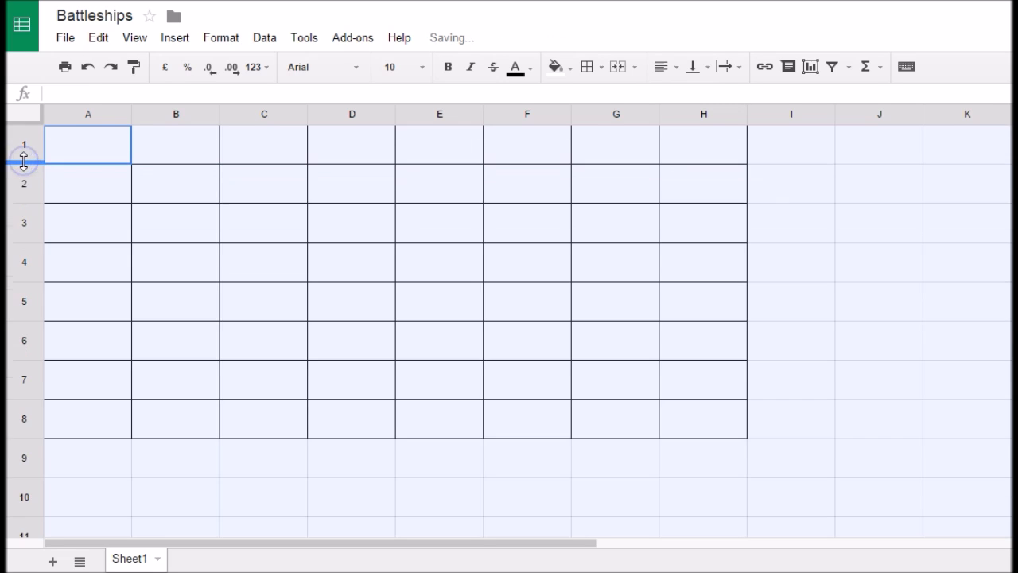
{"action": "left_click_drag", "start_coordinate": [24, 163], "coordinate": [24, 182]}
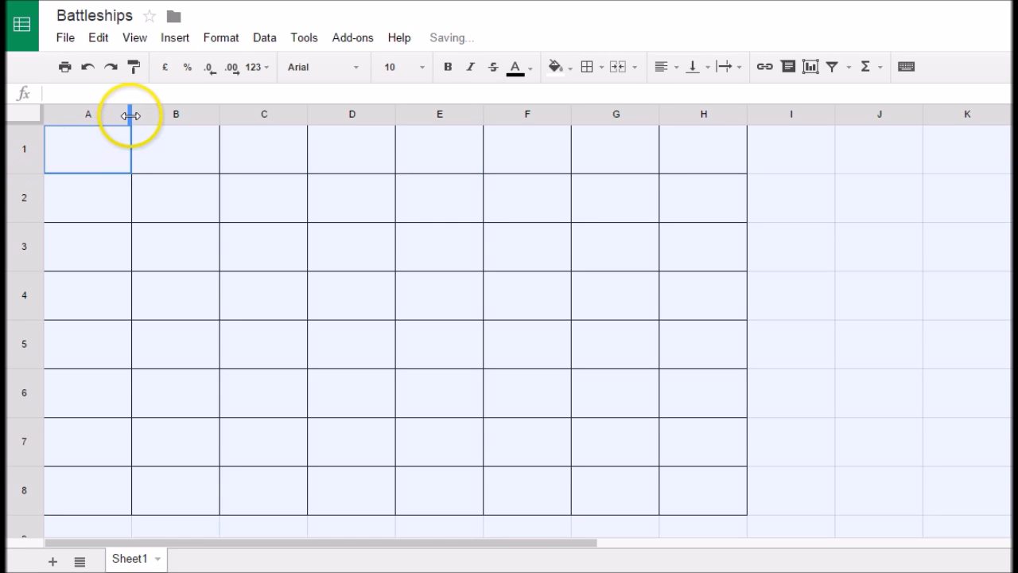
{"action": "left_click_drag", "start_coordinate": [130, 113], "coordinate": [114, 113]}
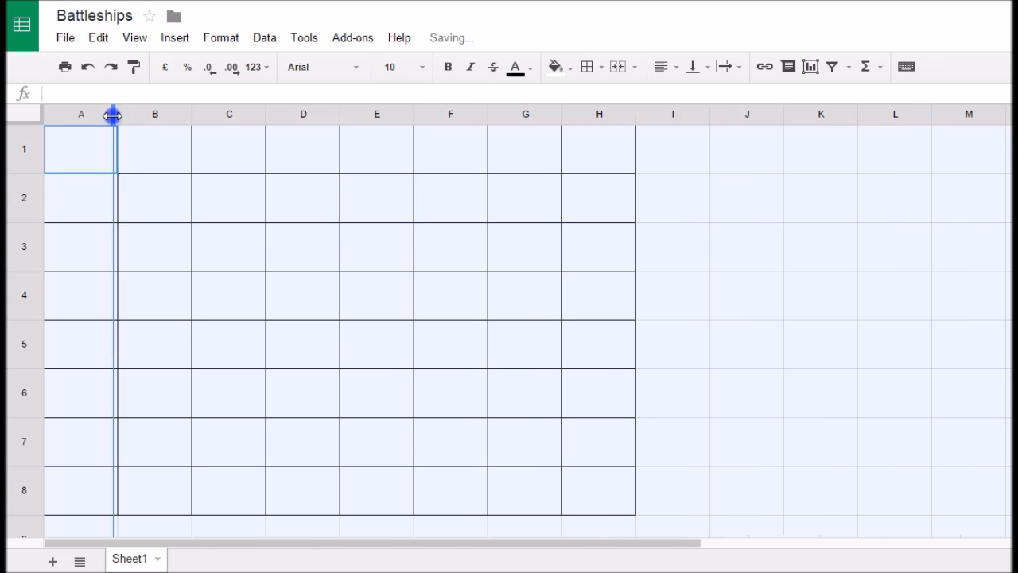
{"action": "left_click", "coordinate": [223, 246]}
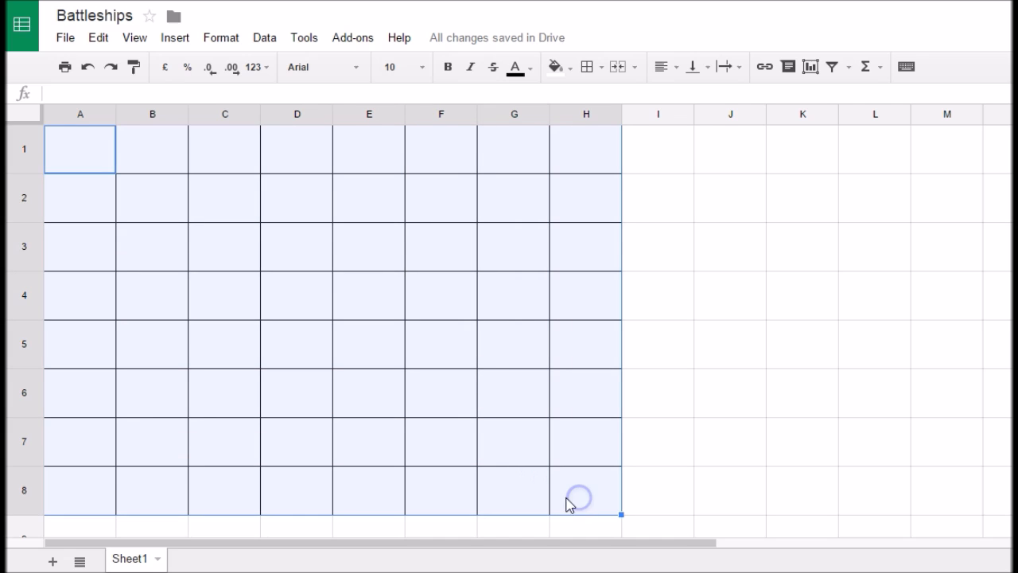
{"action": "mouse_move", "coordinate": [421, 266]}
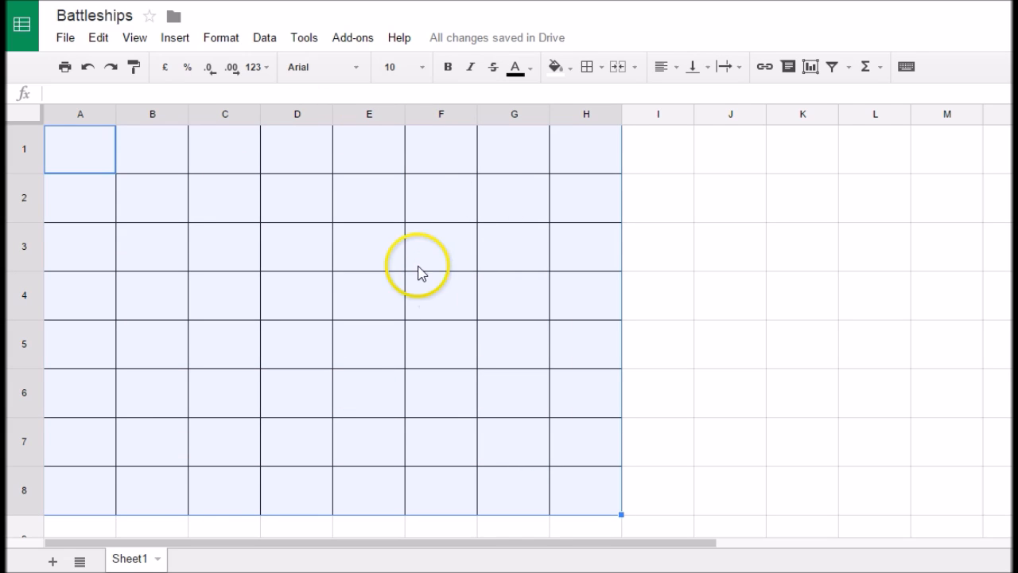
{"action": "mouse_move", "coordinate": [557, 67]}
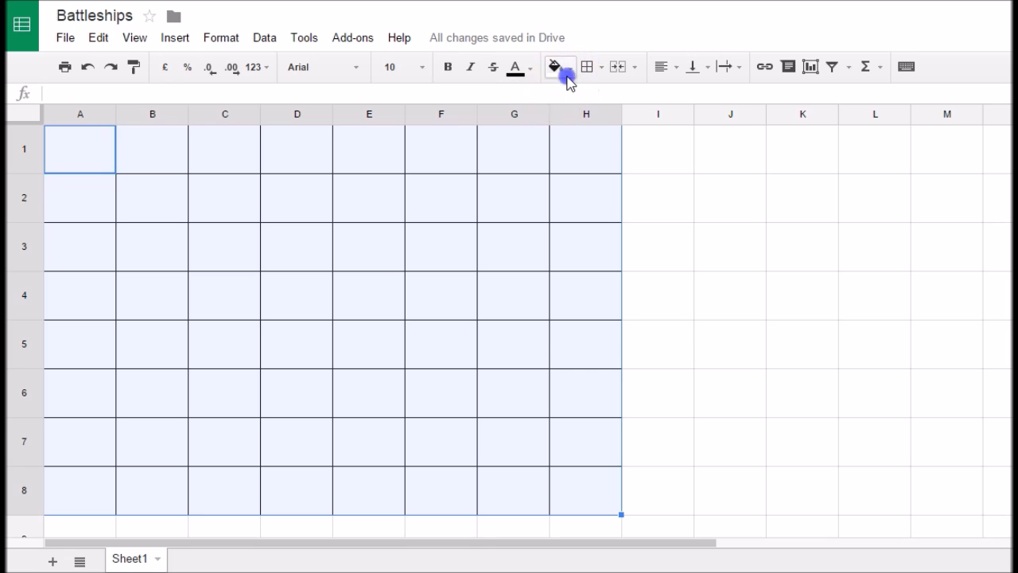
Give the A1:H8 grid a light blue fill colour.
{"action": "left_click", "coordinate": [555, 67]}
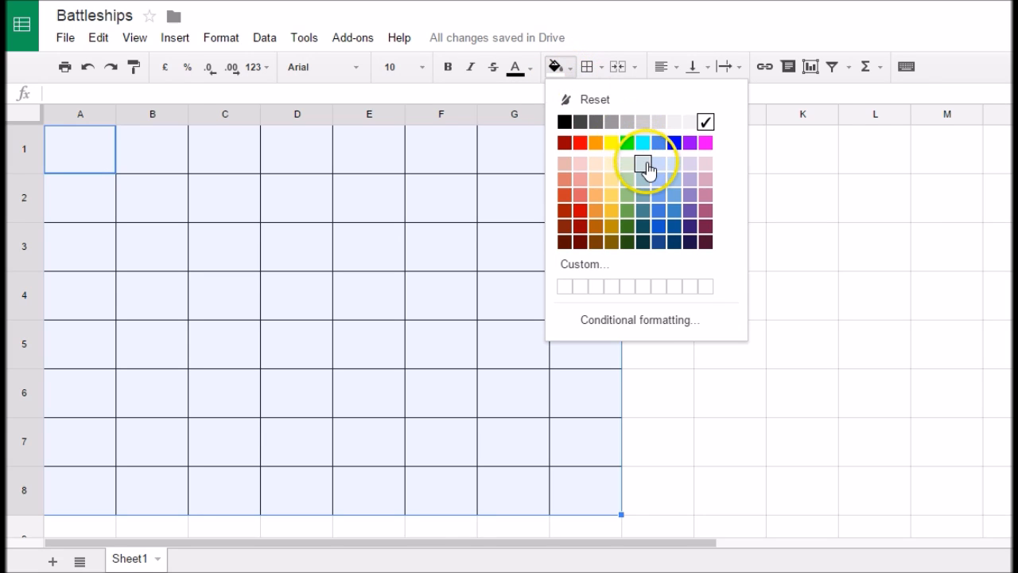
{"action": "left_click", "coordinate": [650, 167]}
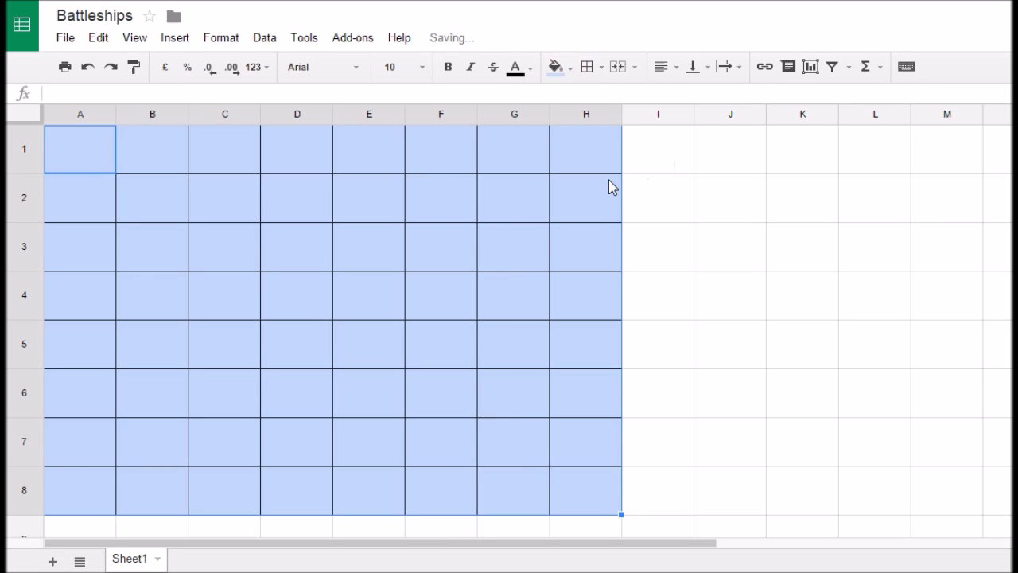
{"action": "left_click", "coordinate": [729, 198]}
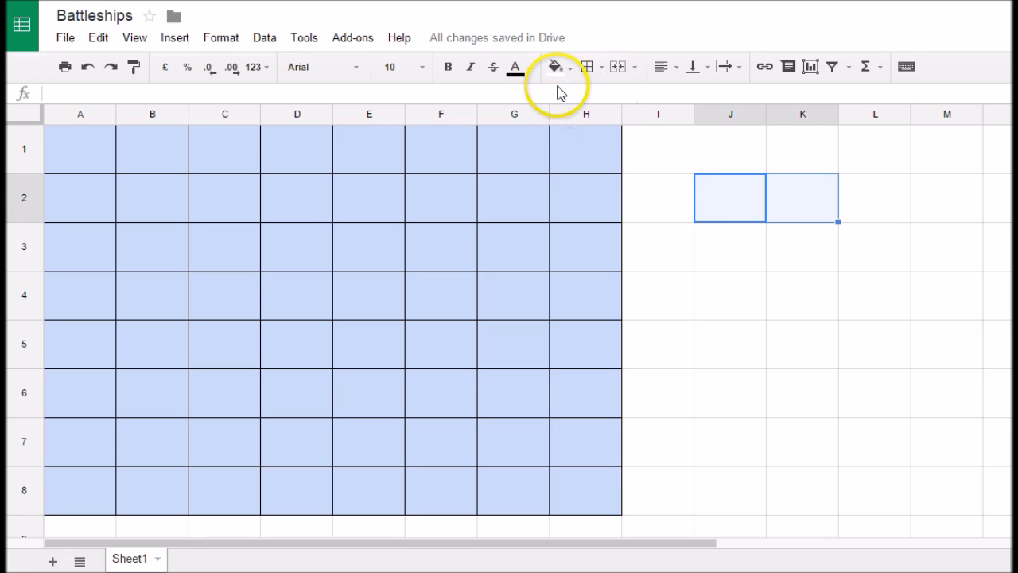
Shade J2:K2 light orange, label it 'Tug', merge the cells and centre the text.
{"action": "left_click", "coordinate": [554, 67]}
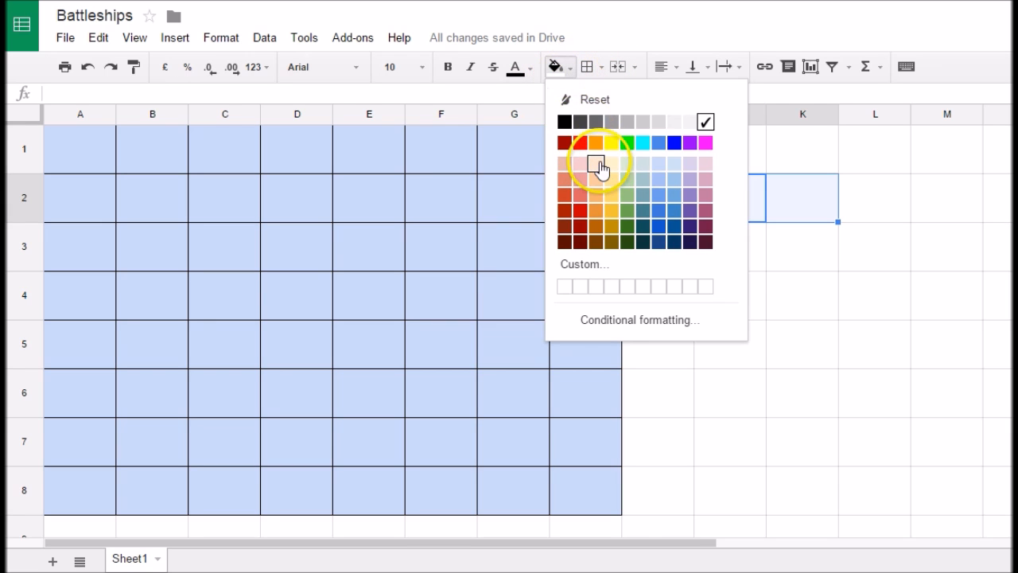
{"action": "left_click", "coordinate": [597, 164]}
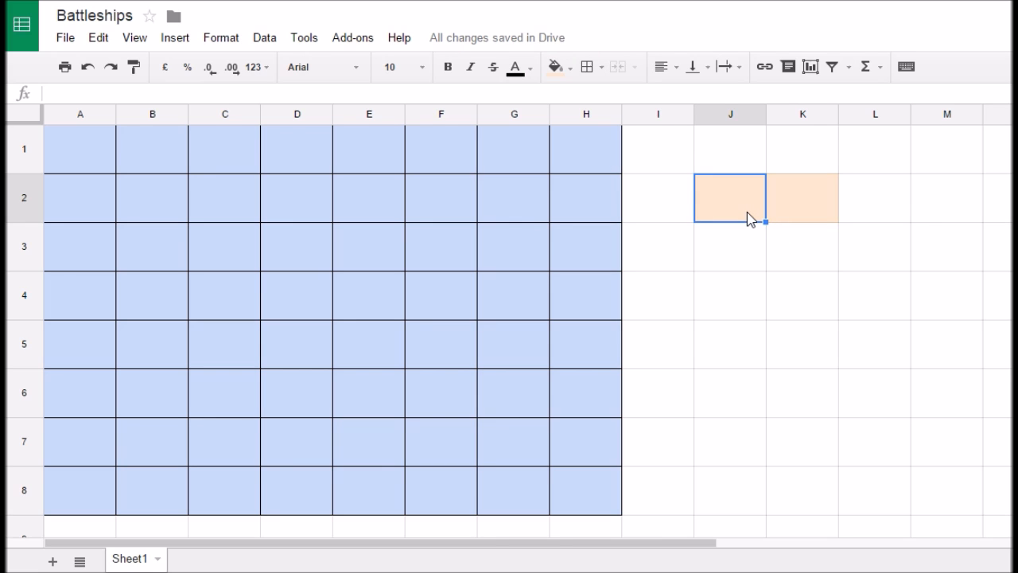
{"action": "type", "text": "Tug"}
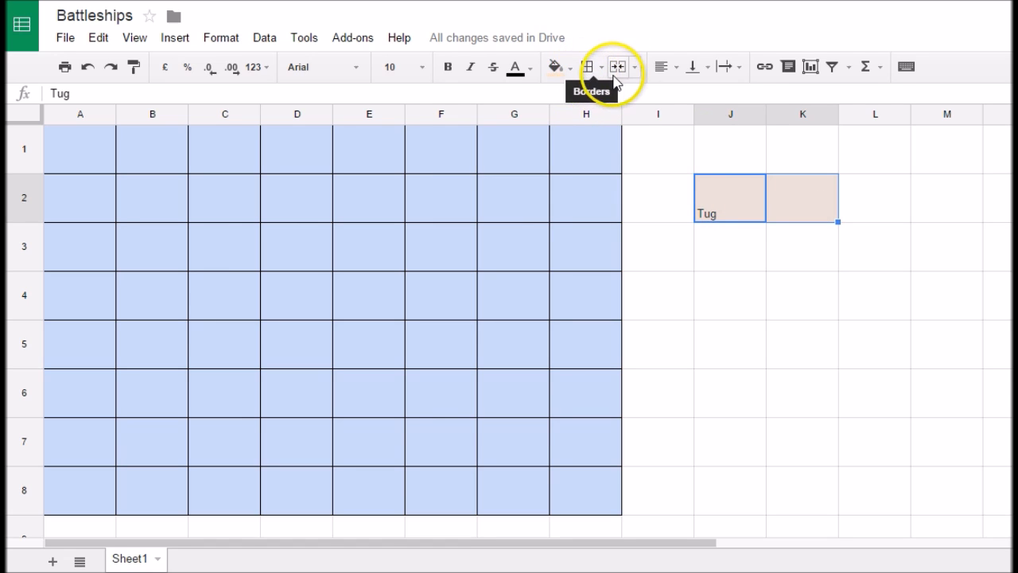
{"action": "left_click", "coordinate": [634, 66]}
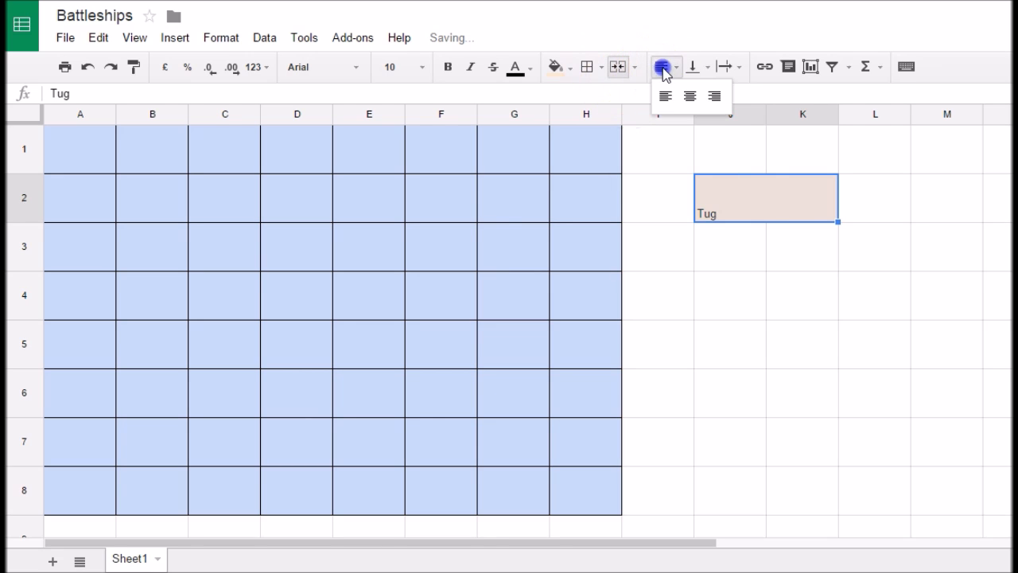
{"action": "left_click", "coordinate": [689, 96]}
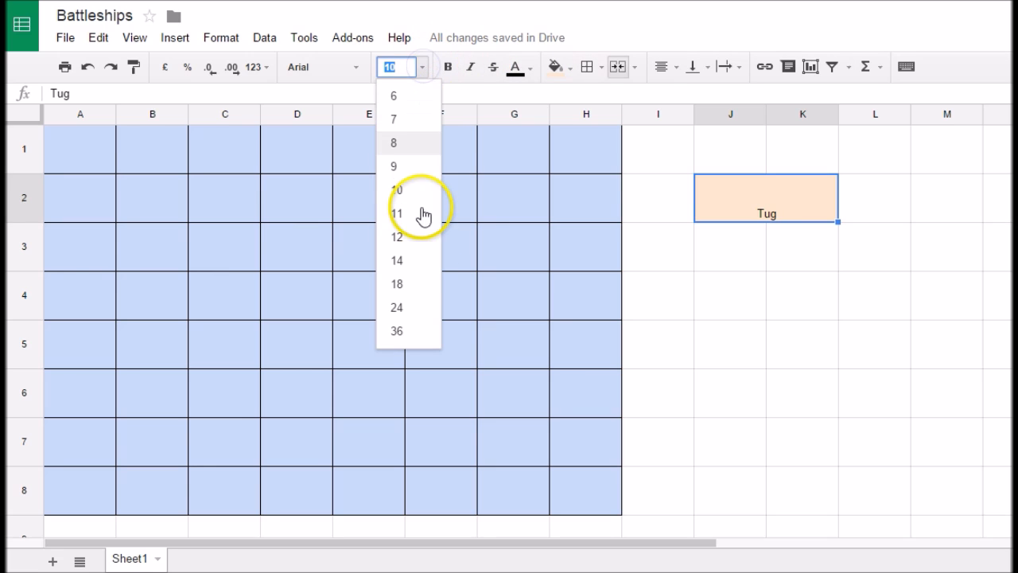
Set the Tug text to size 24 and outline the block with a border.
{"action": "left_click", "coordinate": [396, 307]}
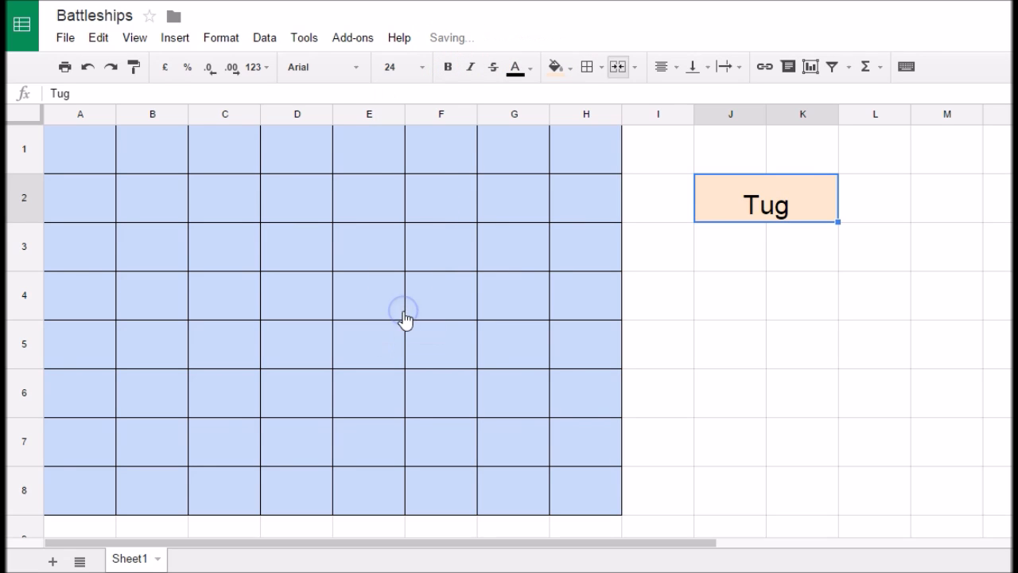
{"action": "left_click", "coordinate": [587, 67]}
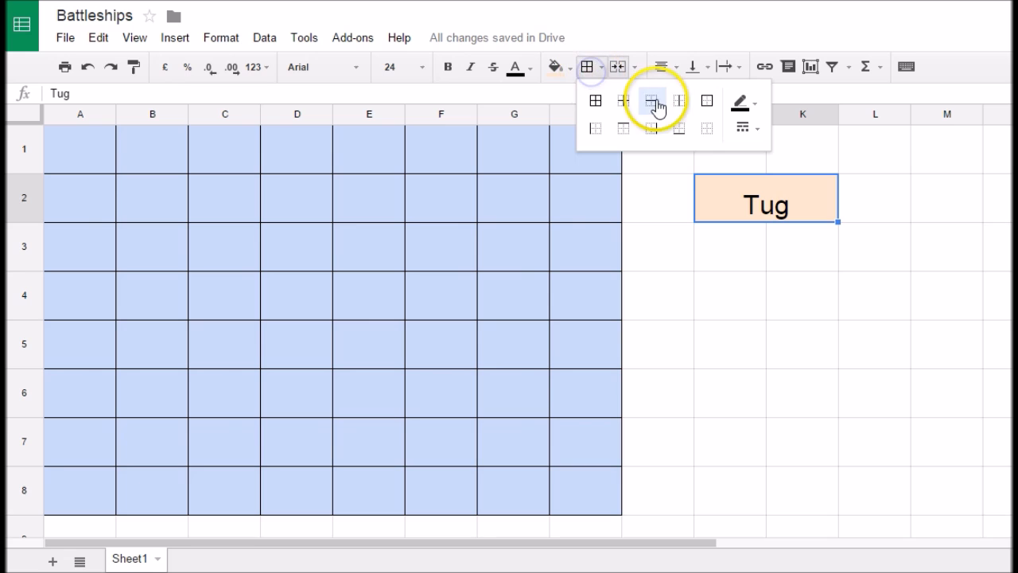
{"action": "left_click", "coordinate": [653, 100]}
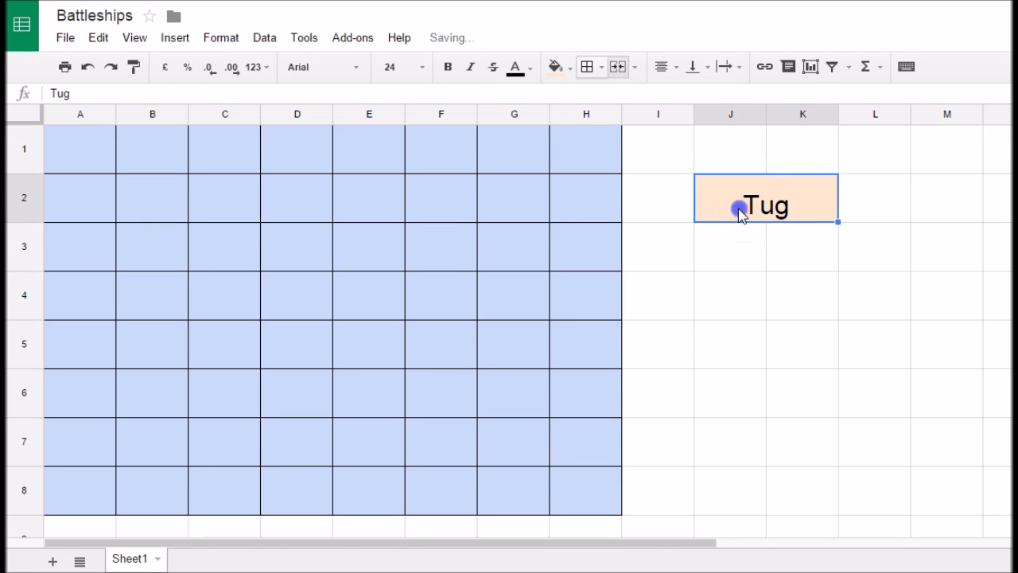
{"action": "left_click", "coordinate": [729, 295]}
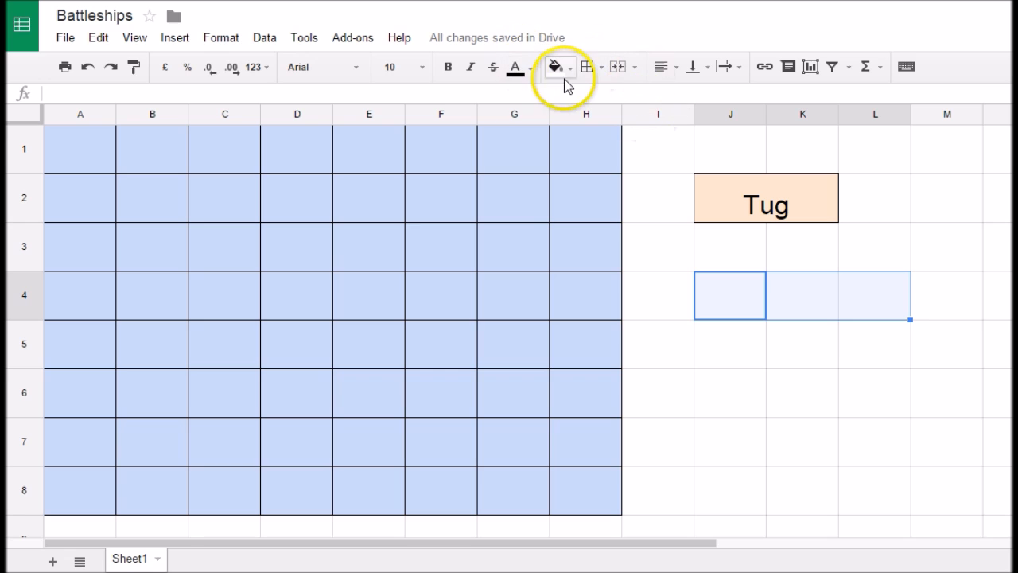
Fill J4:L4 dark purple, add a border and merge the three cells.
{"action": "left_click", "coordinate": [568, 67]}
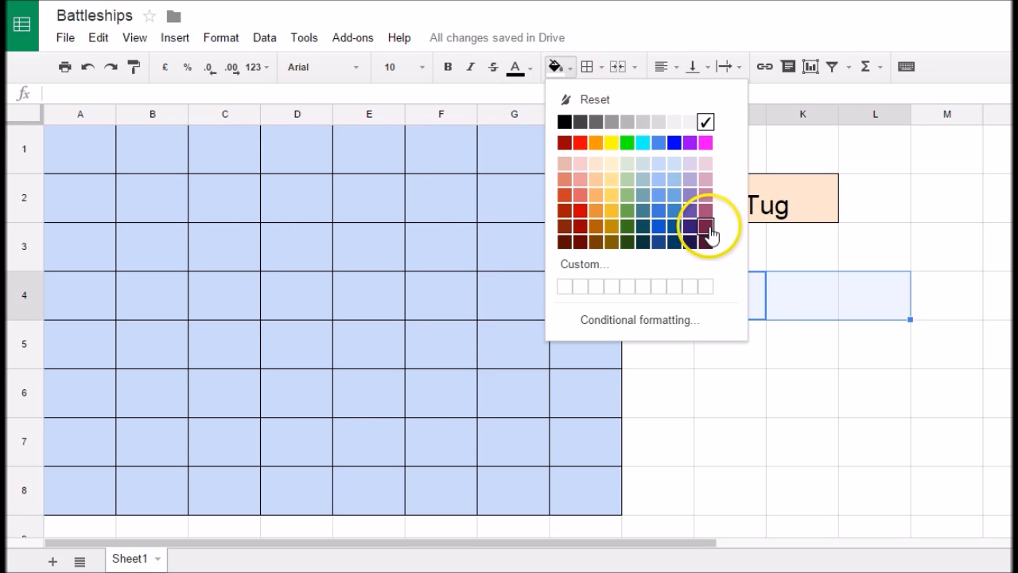
{"action": "left_click", "coordinate": [705, 226]}
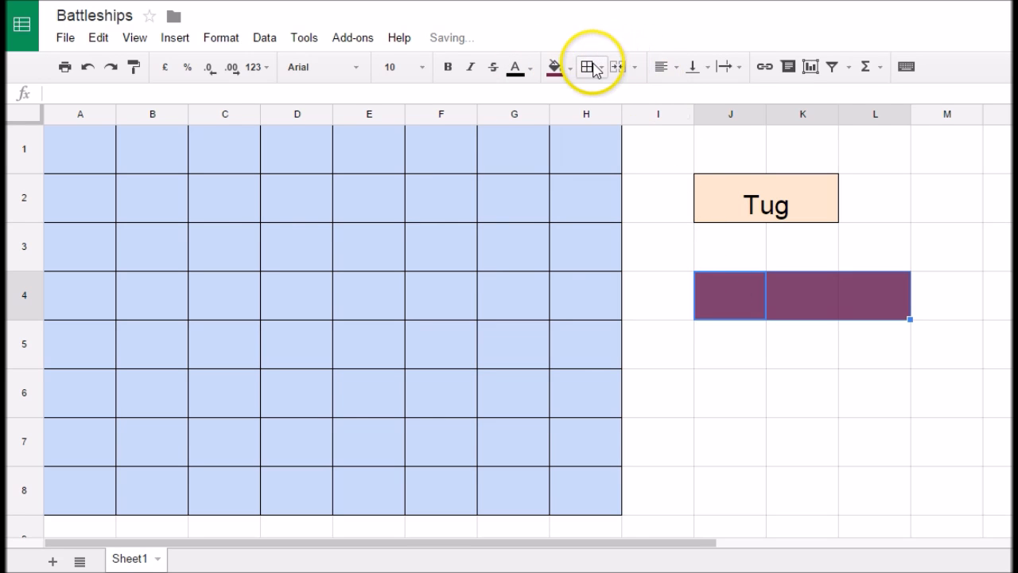
{"action": "left_click", "coordinate": [586, 67]}
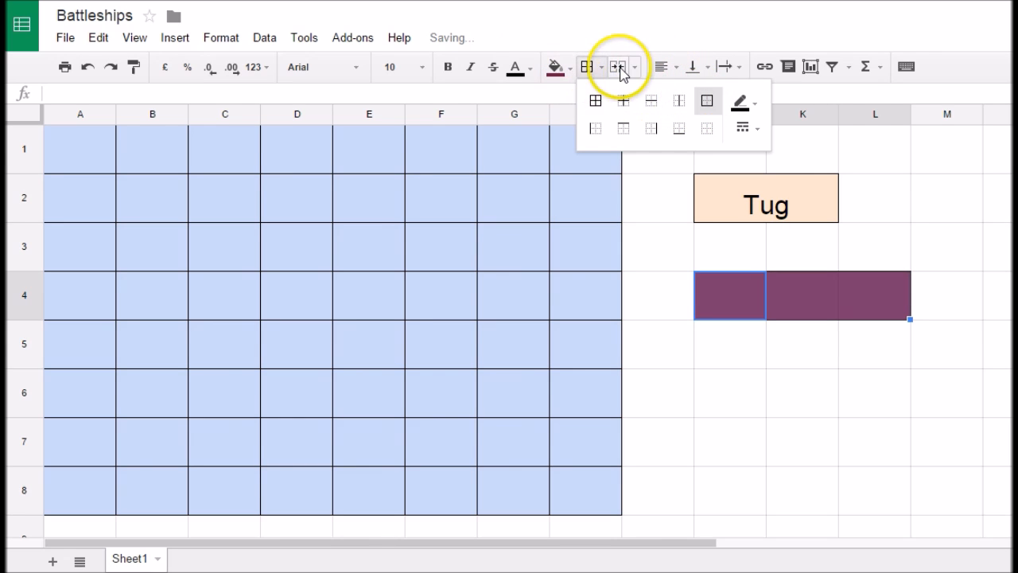
{"action": "left_click", "coordinate": [635, 67]}
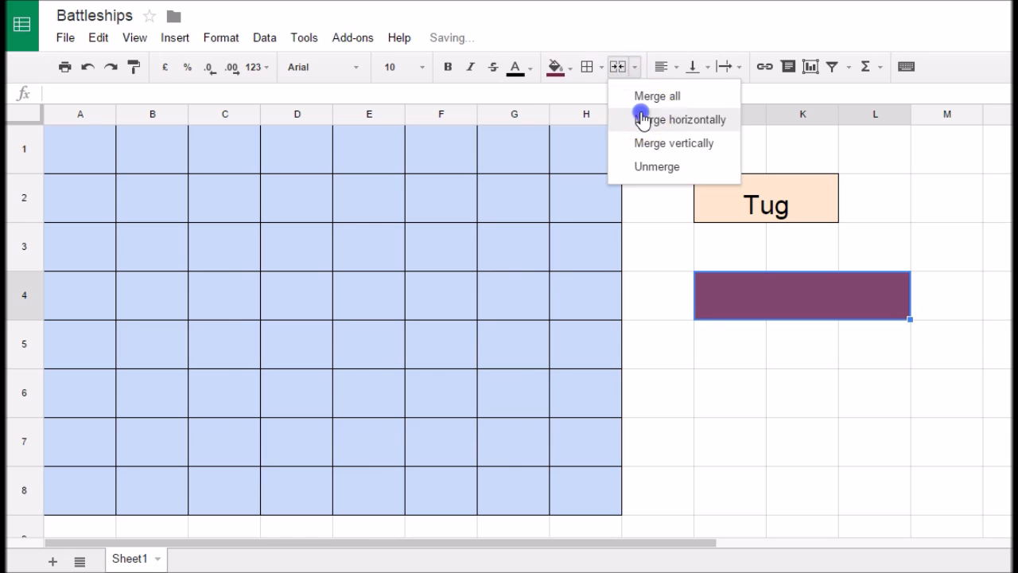
{"action": "left_click", "coordinate": [682, 120]}
{"action": "type", "text": "Submarine"}
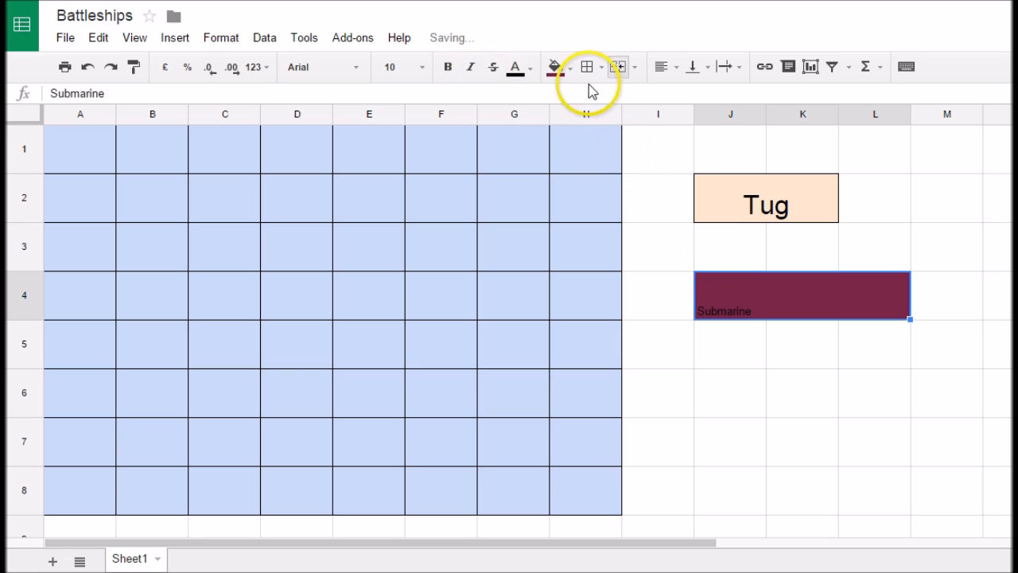
Make the Submarine text size 24, centred and white.
{"action": "left_click", "coordinate": [396, 67]}
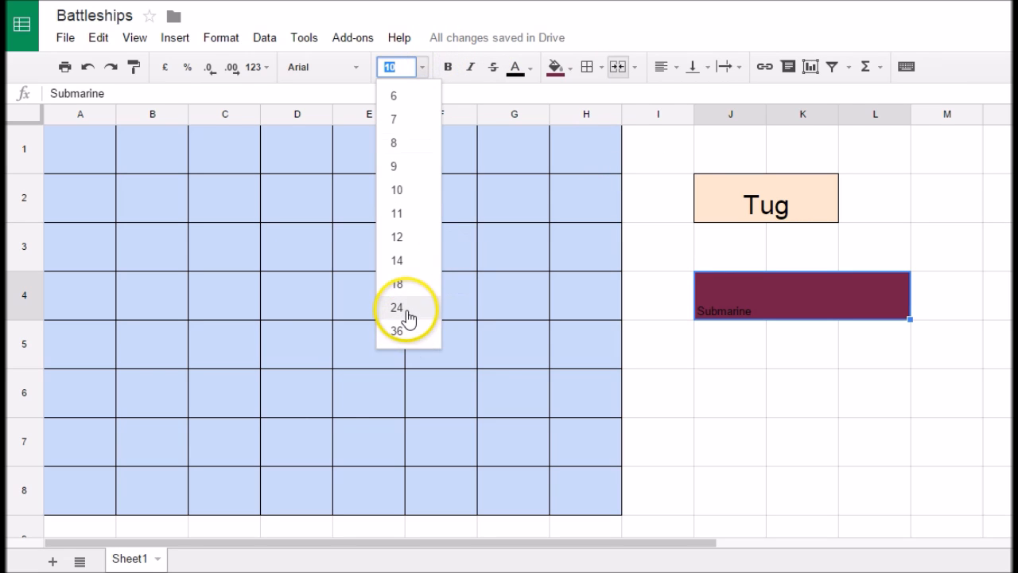
{"action": "left_click", "coordinate": [396, 307]}
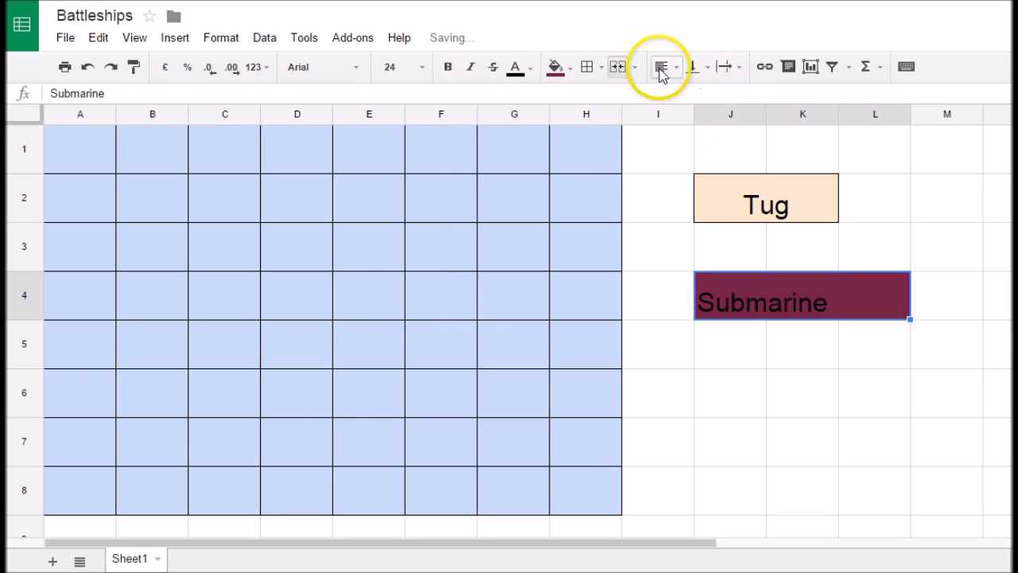
{"action": "left_click", "coordinate": [660, 66]}
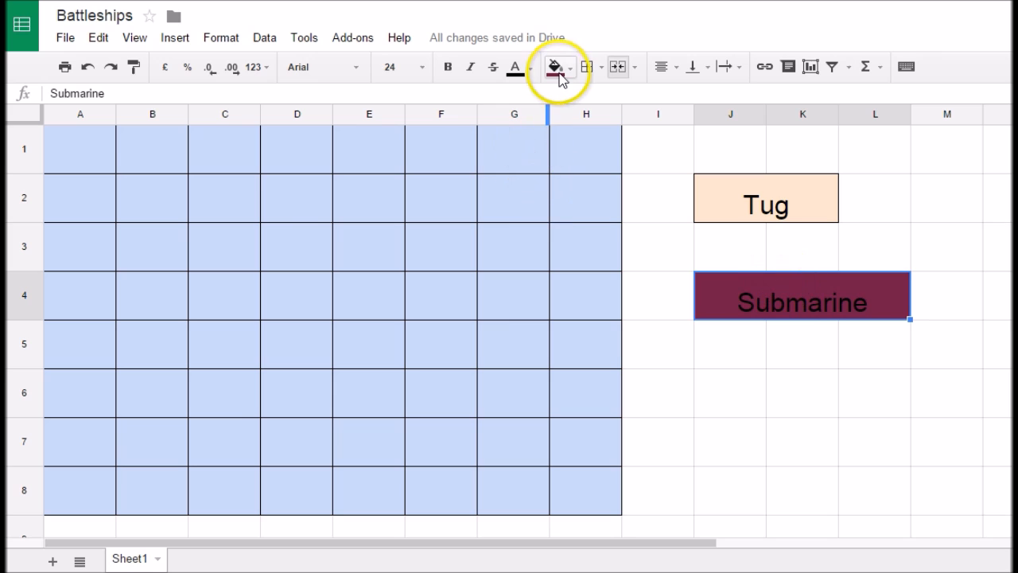
{"action": "left_click", "coordinate": [515, 67]}
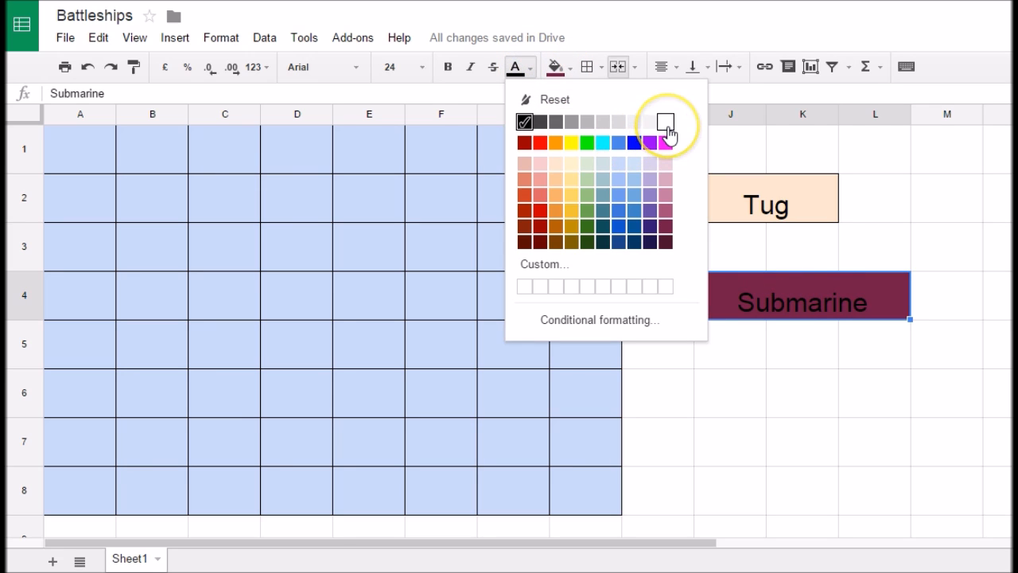
{"action": "left_click", "coordinate": [664, 122]}
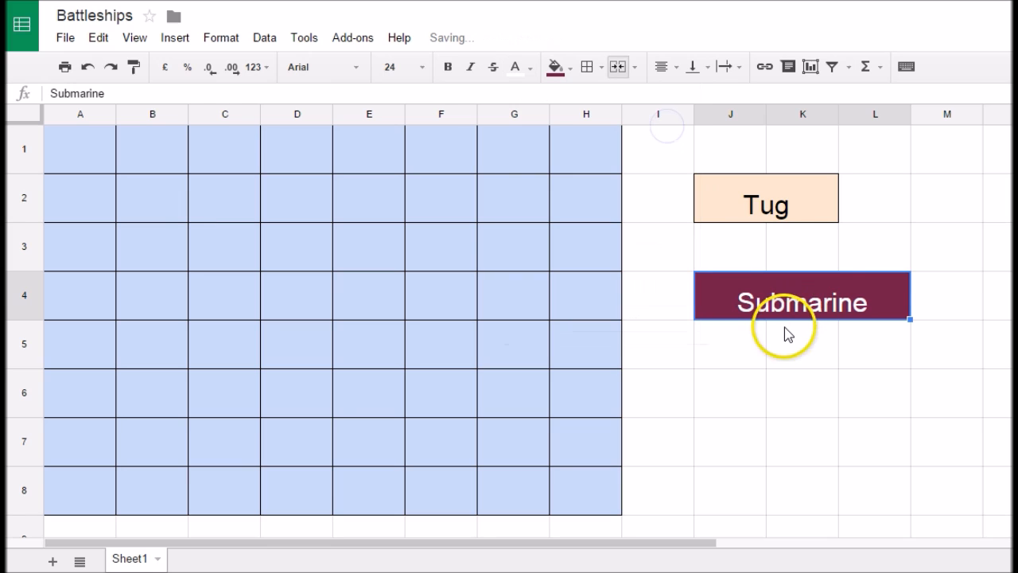
{"action": "left_click", "coordinate": [729, 393]}
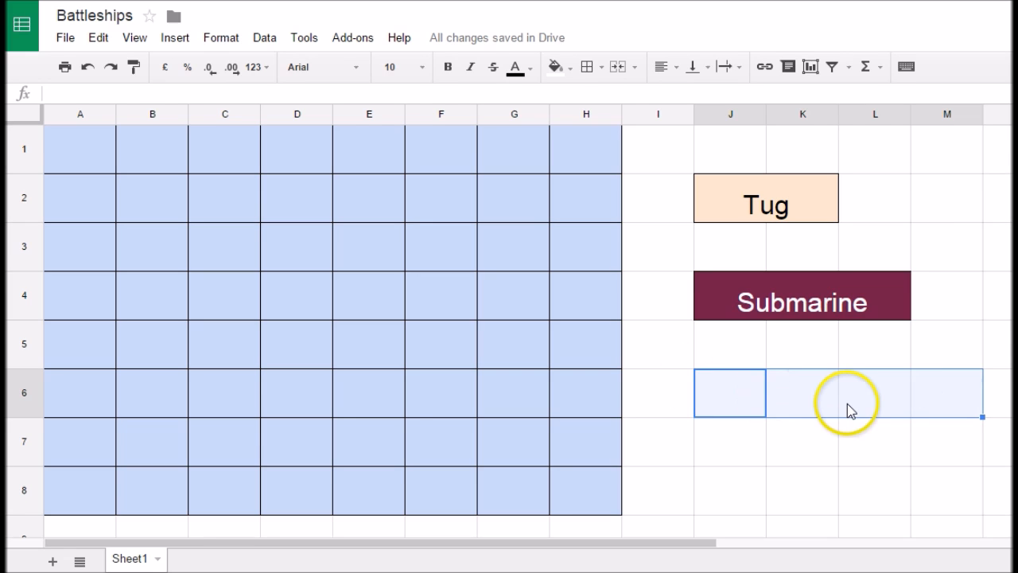
{"action": "mouse_move", "coordinate": [586, 67]}
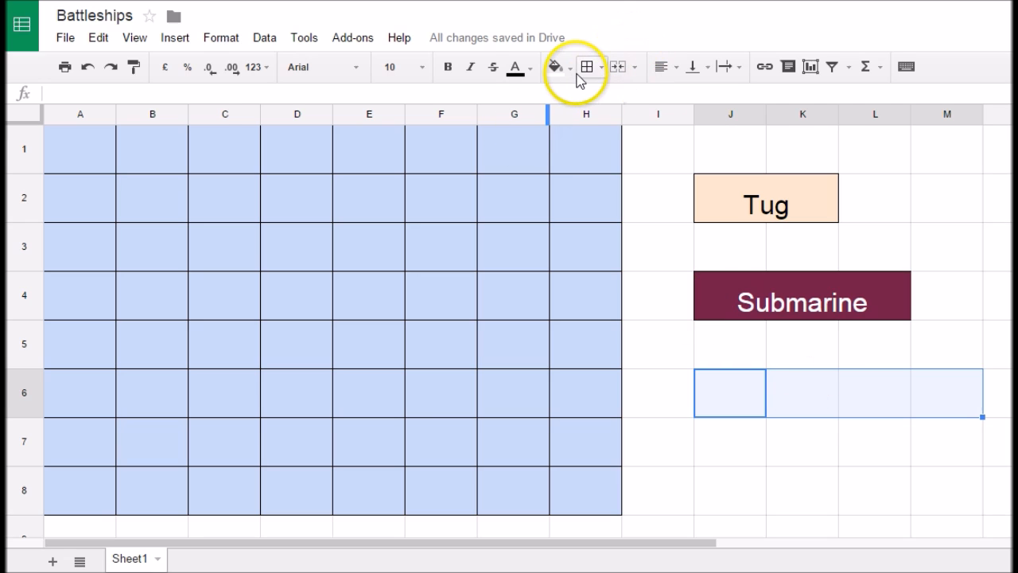
Fill J6:M6 dark red, add a border and merge the four cells.
{"action": "left_click", "coordinate": [555, 67]}
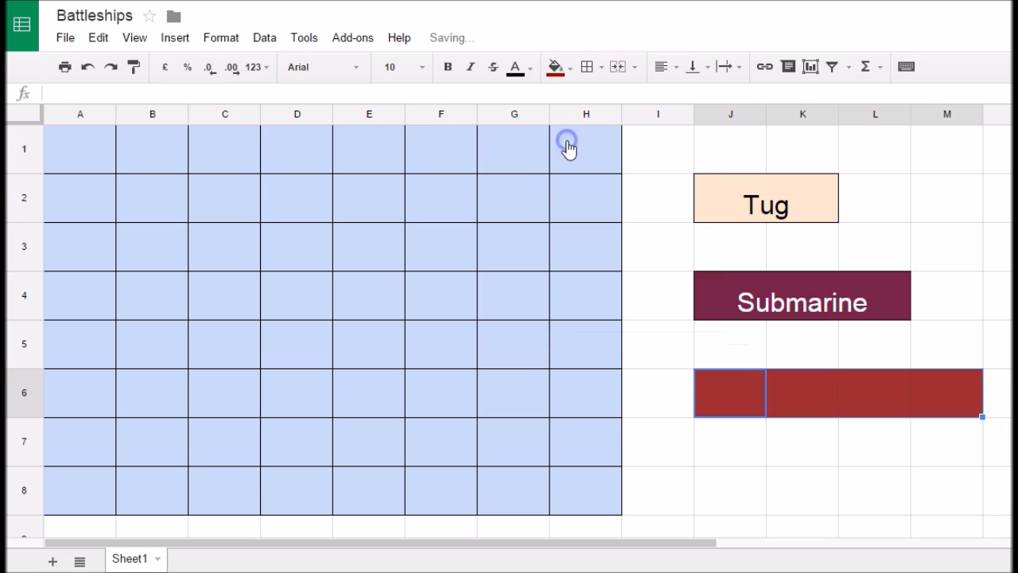
{"action": "mouse_move", "coordinate": [583, 67]}
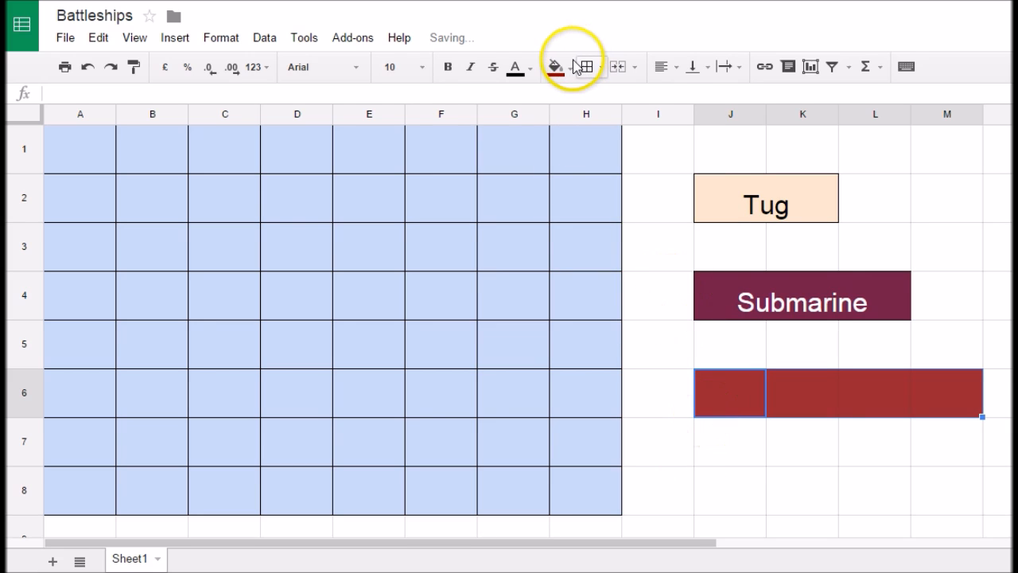
{"action": "left_click", "coordinate": [554, 67]}
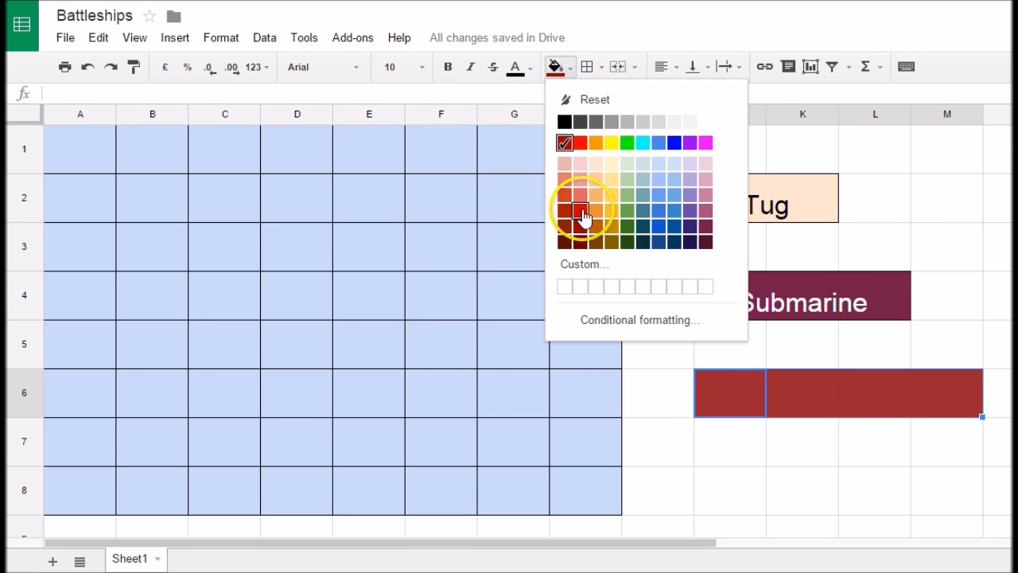
{"action": "left_click", "coordinate": [565, 211]}
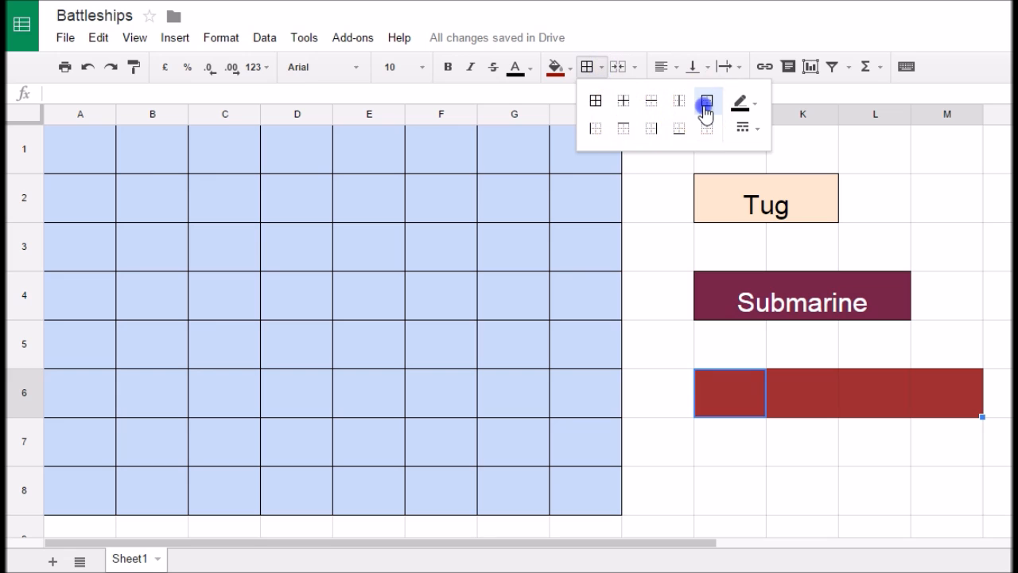
{"action": "left_click", "coordinate": [706, 101]}
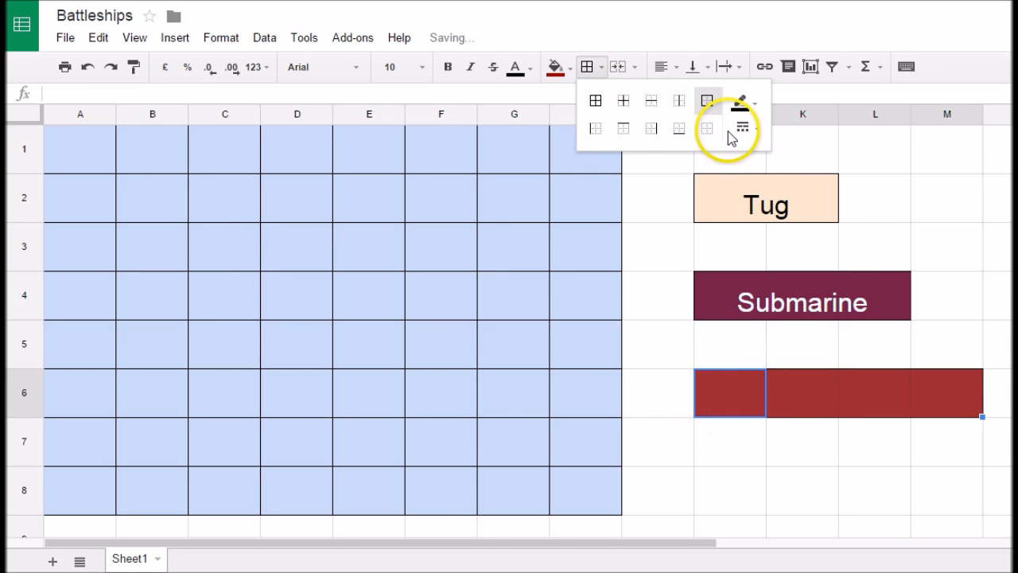
{"action": "left_click", "coordinate": [618, 67]}
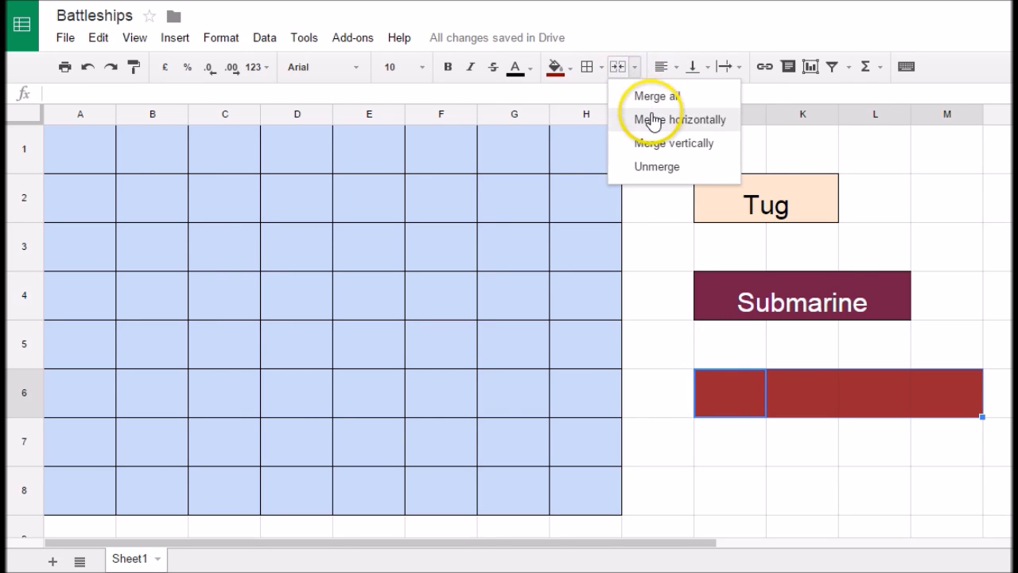
{"action": "left_click", "coordinate": [678, 119]}
{"action": "type", "text": "Battleship"}
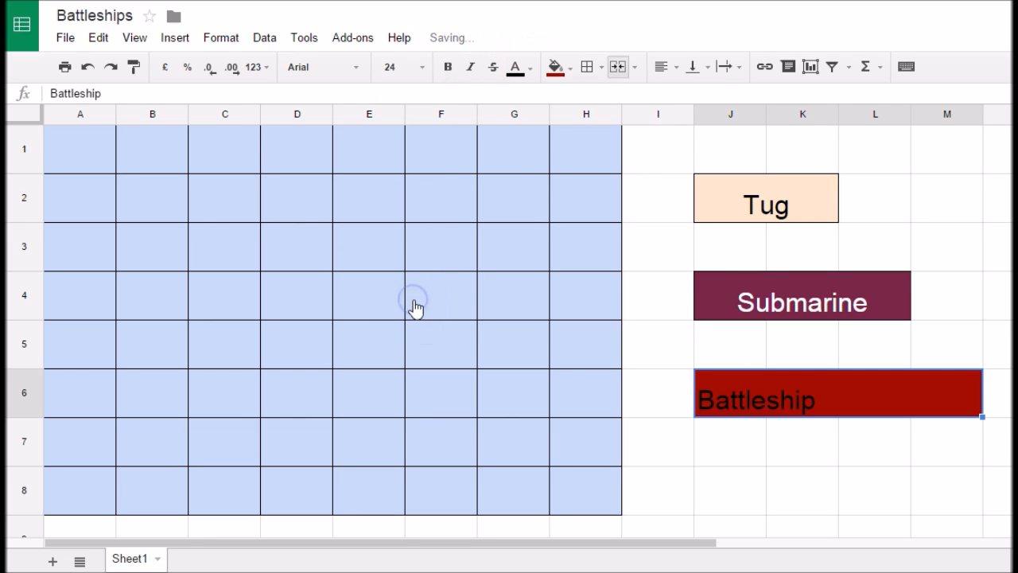
Centre the Battleship text and make it white.
{"action": "left_click", "coordinate": [665, 67]}
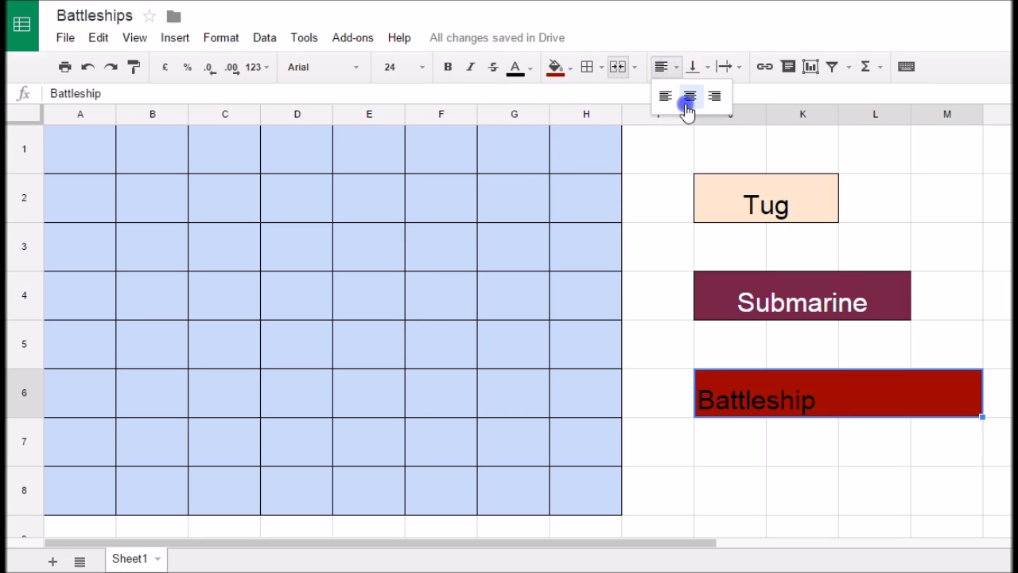
{"action": "left_click", "coordinate": [690, 97]}
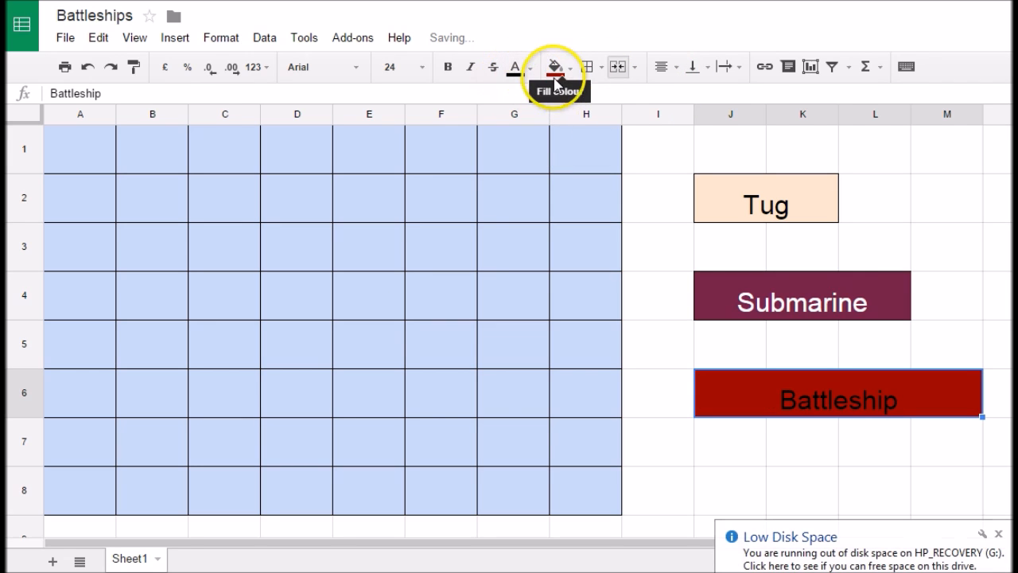
{"action": "left_click", "coordinate": [516, 67]}
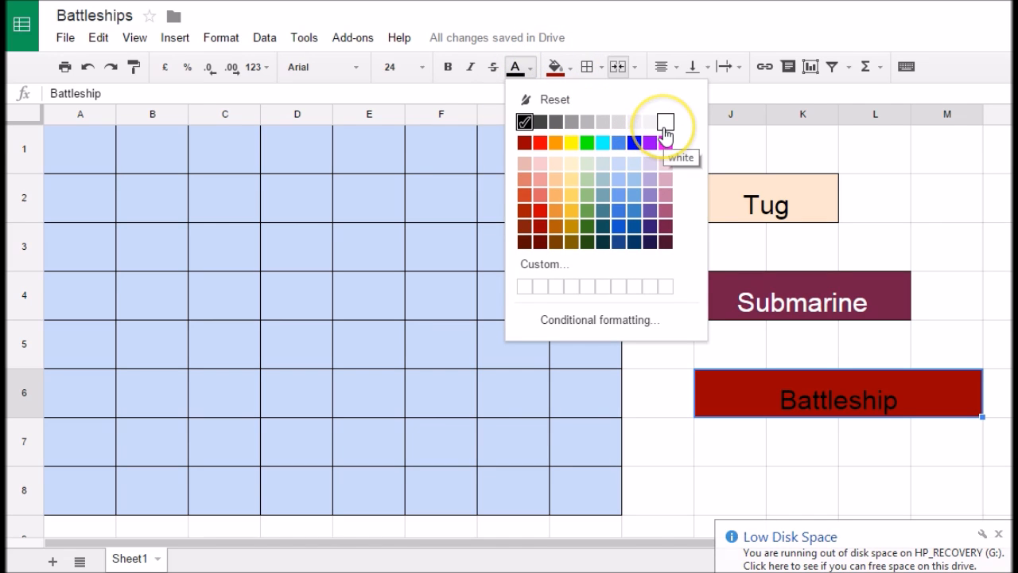
{"action": "left_click", "coordinate": [664, 122]}
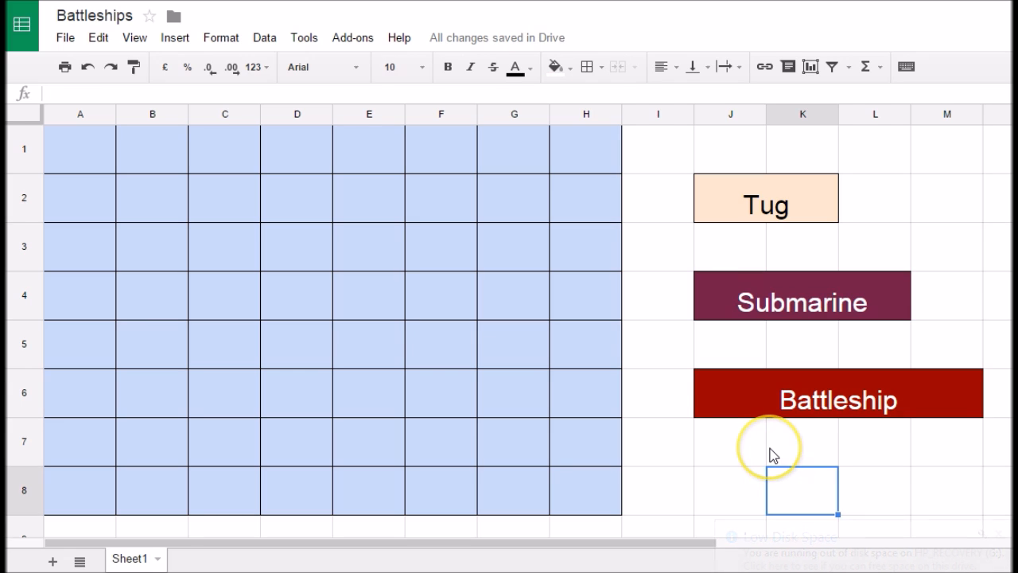
{"action": "mouse_move", "coordinate": [806, 398]}
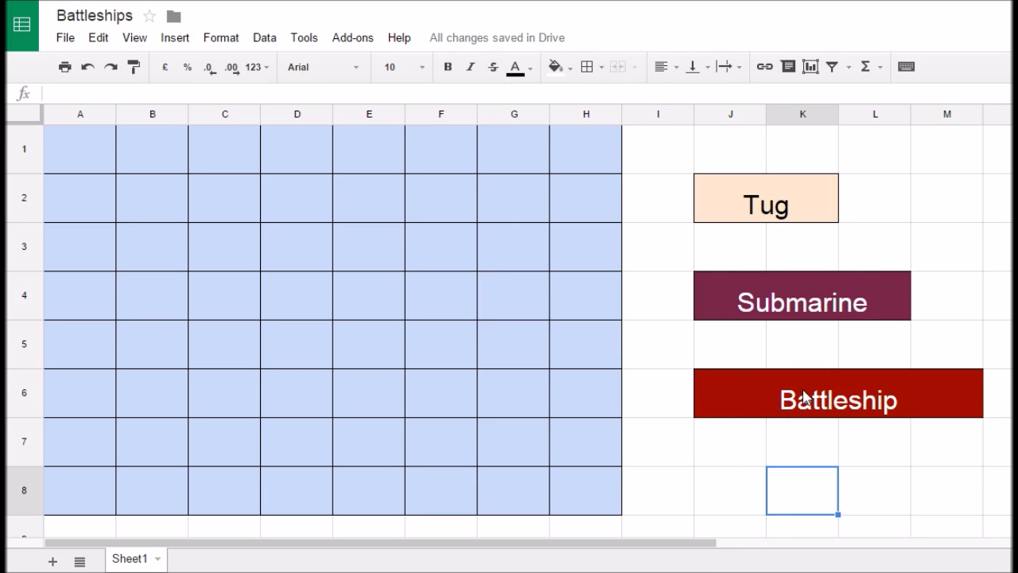
{"action": "mouse_move", "coordinate": [765, 200]}
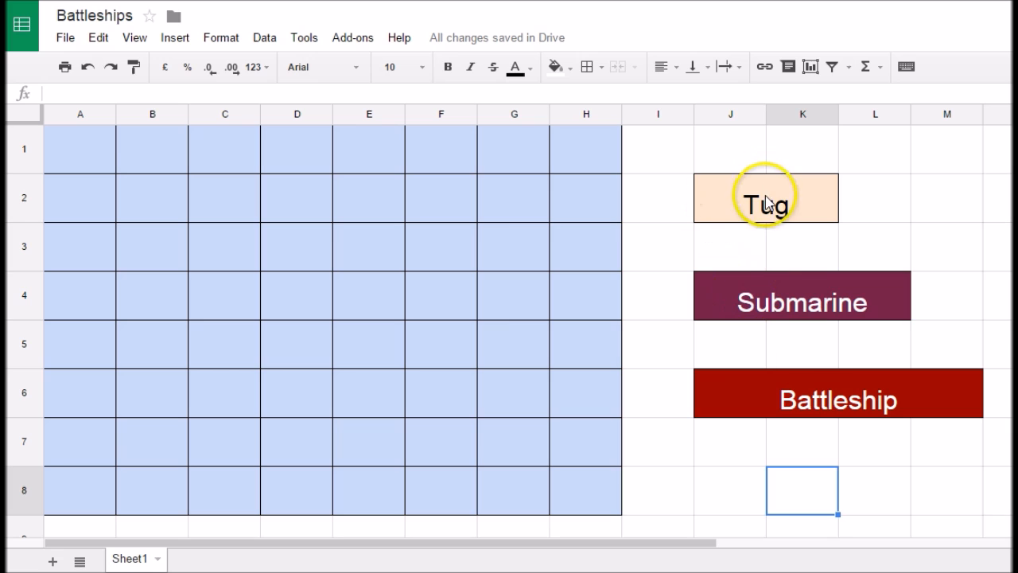
{"action": "mouse_move", "coordinate": [744, 212]}
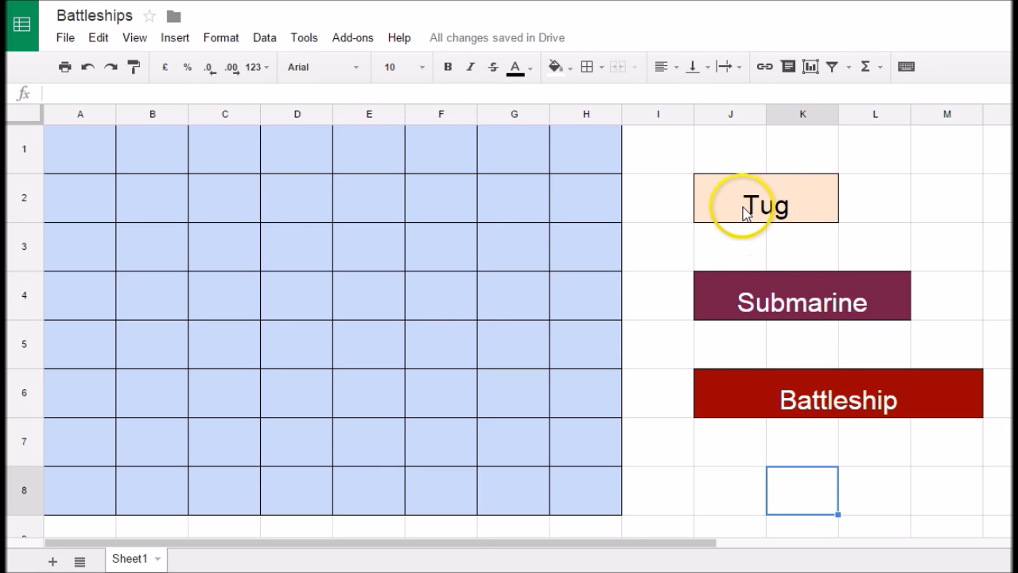
{"action": "mouse_move", "coordinate": [288, 133]}
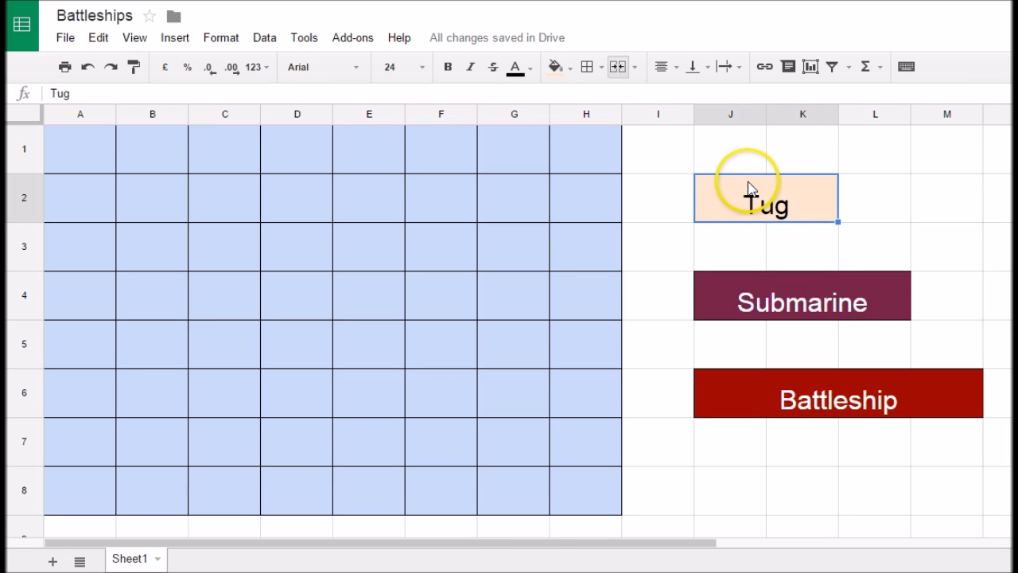
{"action": "mouse_move", "coordinate": [746, 172]}
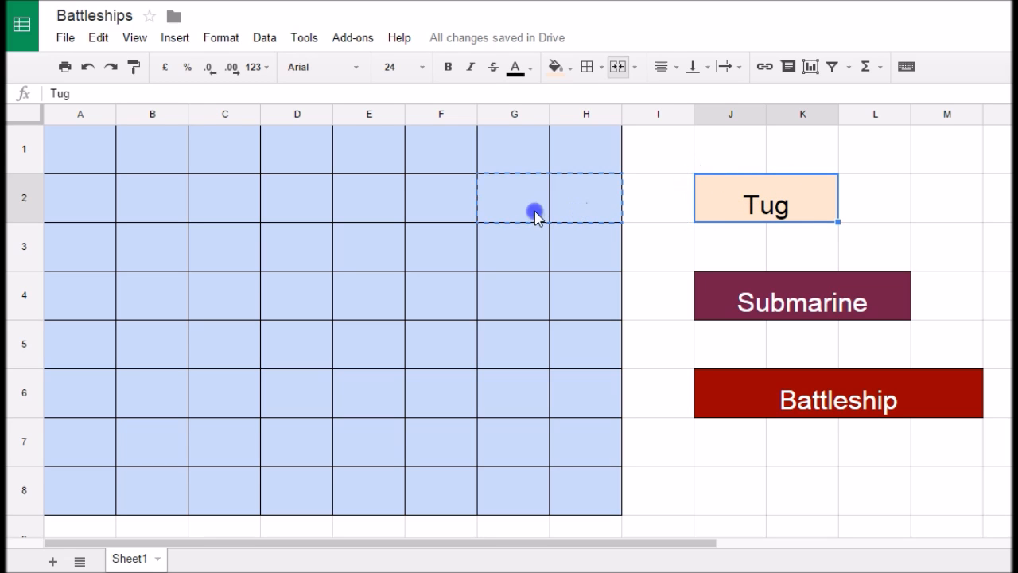
Drag the Tug, Submarine and Battleship blocks from beside the grid to B2, E3 and B7.
{"action": "left_click", "coordinate": [107, 264]}
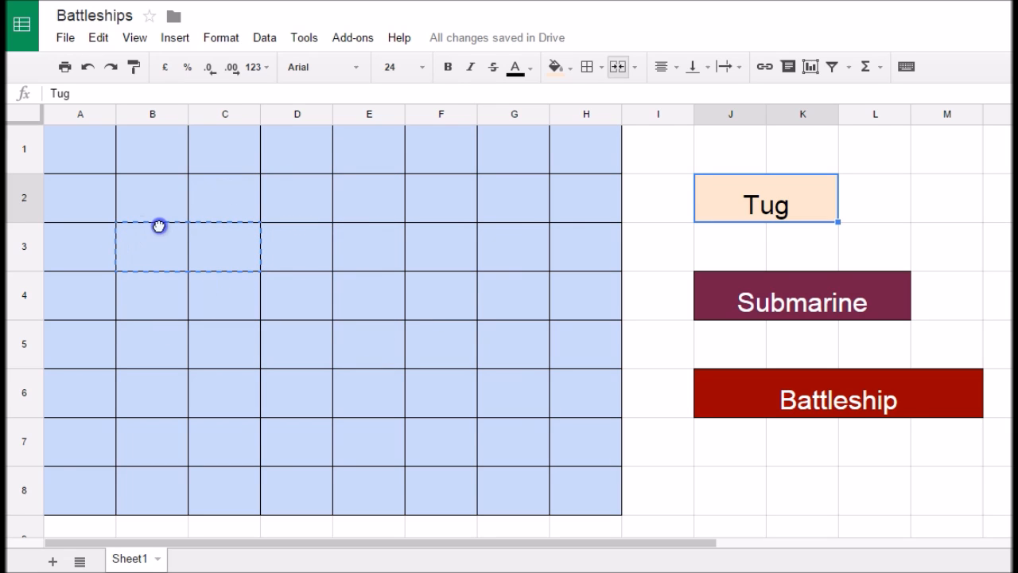
{"action": "left_click_drag", "start_coordinate": [764, 198], "coordinate": [187, 198]}
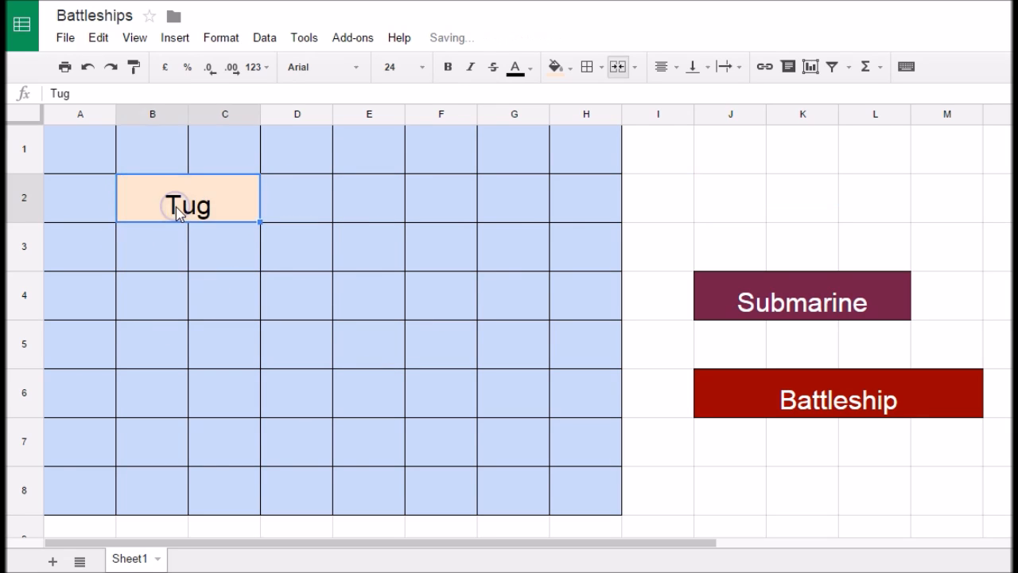
{"action": "left_click", "coordinate": [801, 295]}
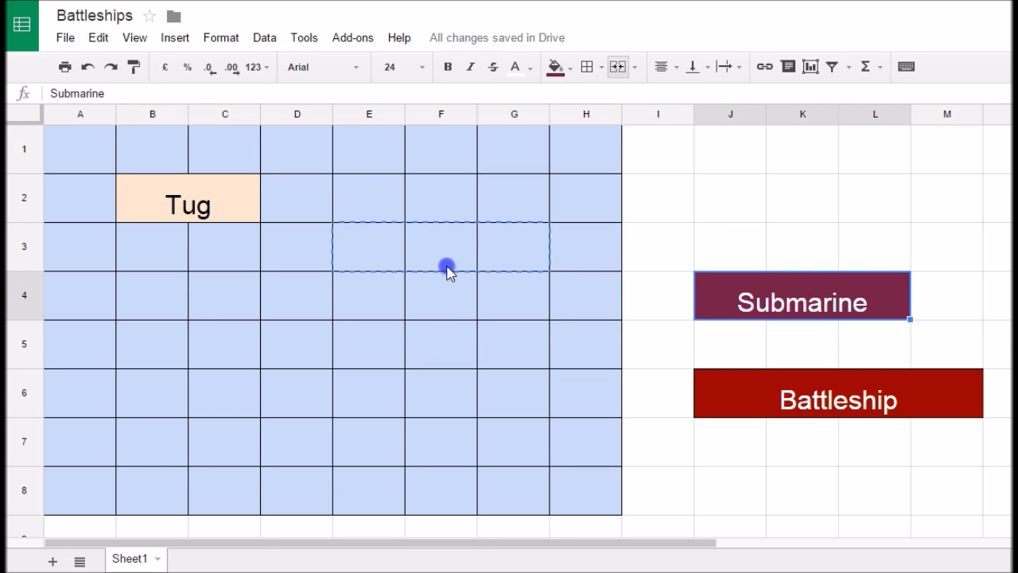
{"action": "left_click_drag", "start_coordinate": [802, 295], "coordinate": [445, 246]}
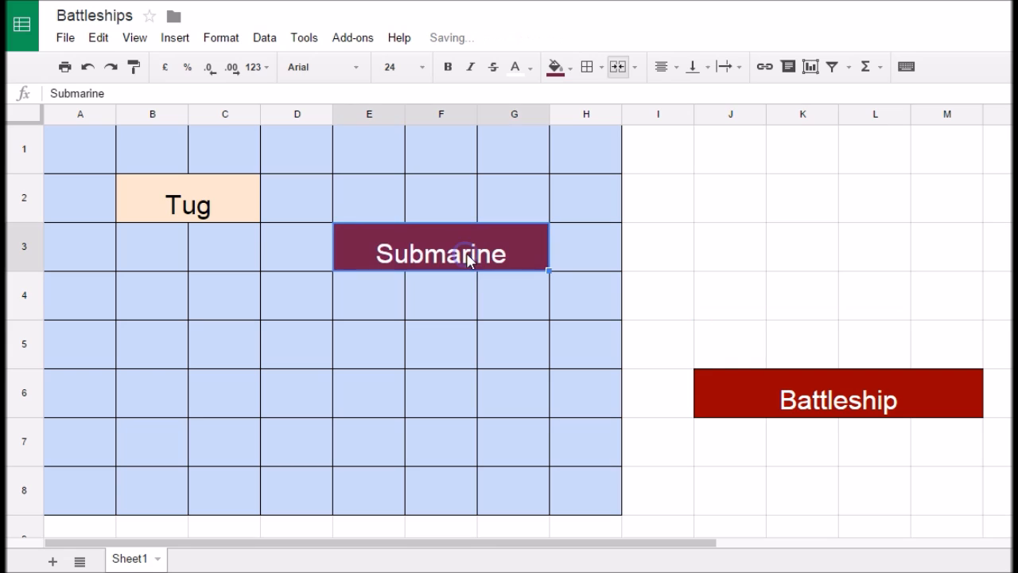
{"action": "left_click", "coordinate": [838, 392]}
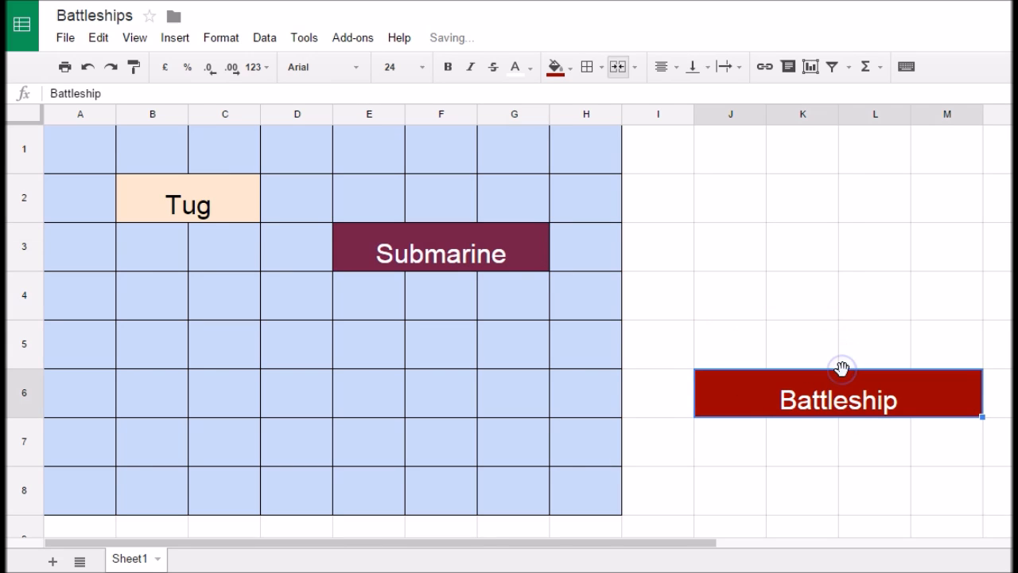
{"action": "left_click", "coordinate": [232, 439]}
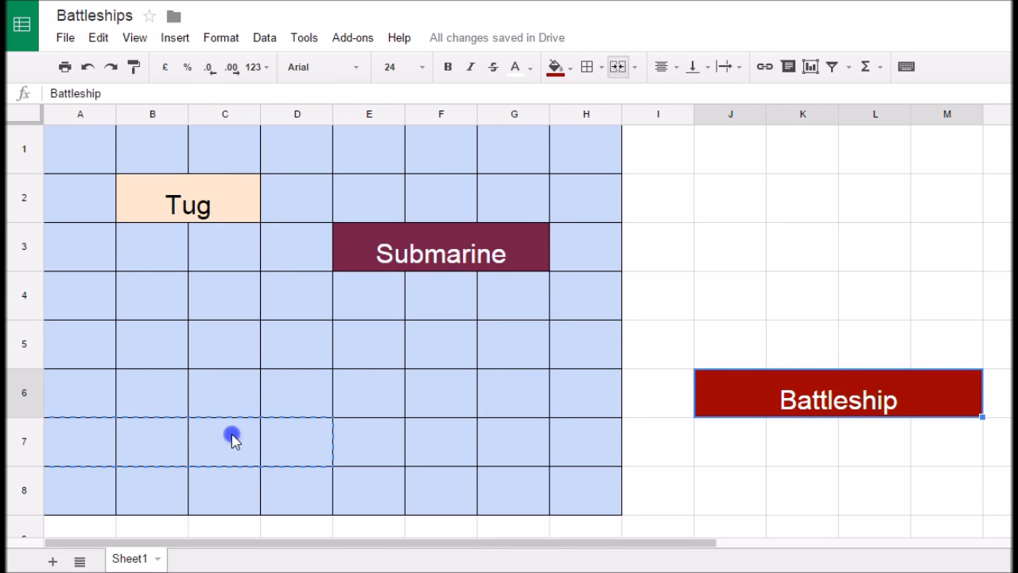
{"action": "left_click_drag", "start_coordinate": [838, 392], "coordinate": [258, 441]}
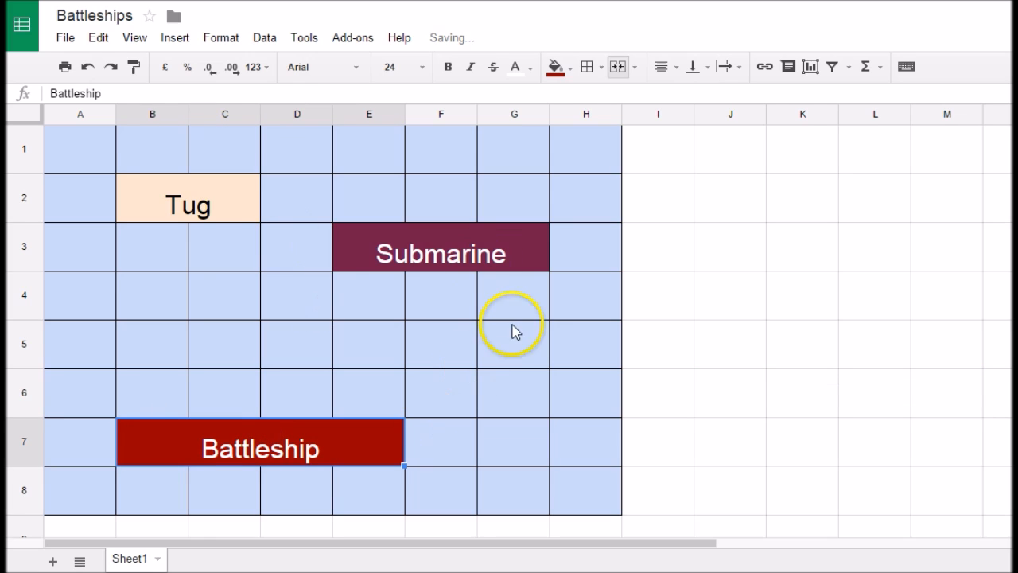
{"action": "mouse_move", "coordinate": [390, 376]}
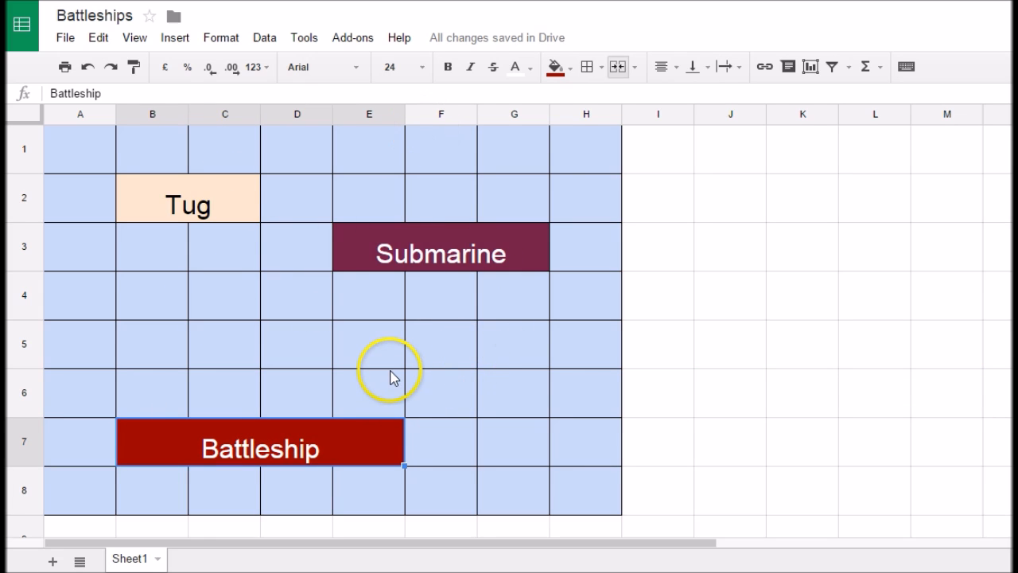
{"action": "mouse_move", "coordinate": [246, 205]}
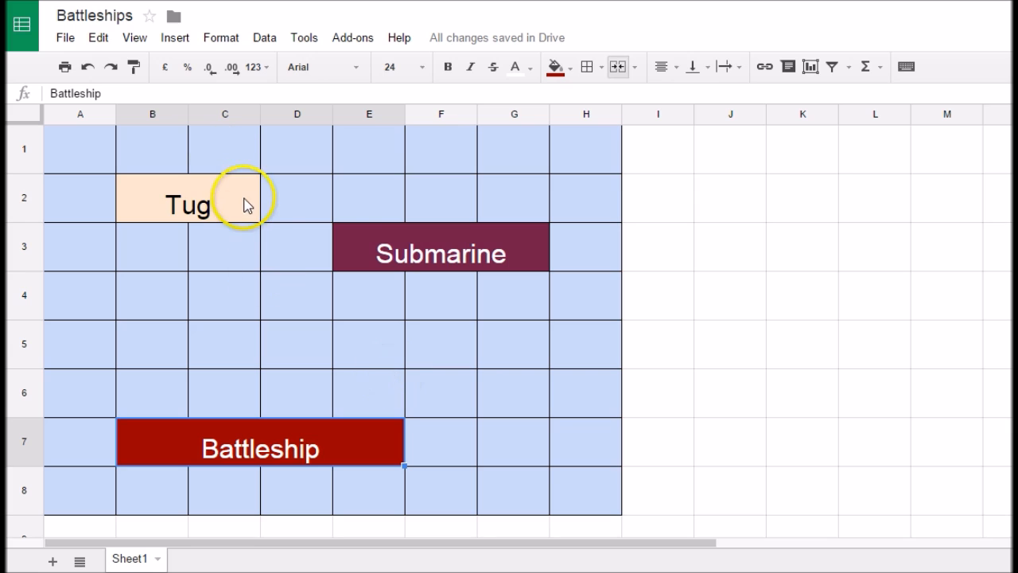
{"action": "left_click", "coordinate": [80, 148]}
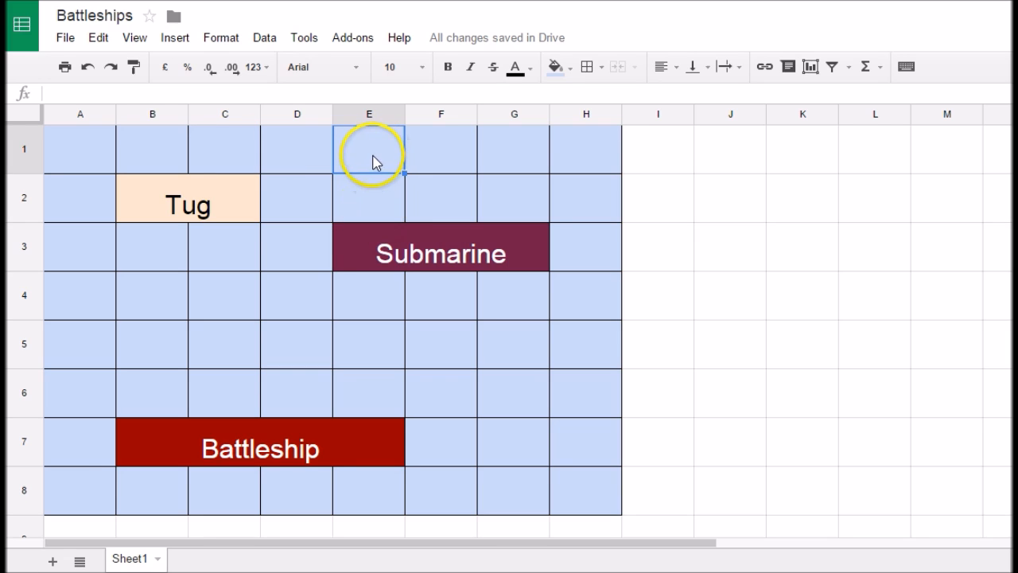
Change the Submarine block at E3:G3 to a black fill.
{"action": "left_click", "coordinate": [439, 246]}
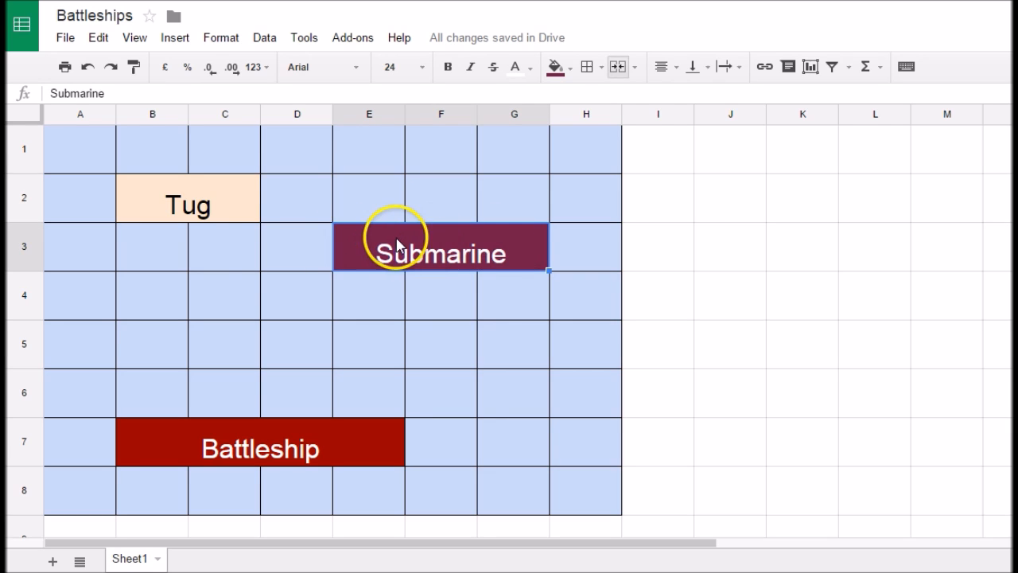
{"action": "mouse_move", "coordinate": [563, 94]}
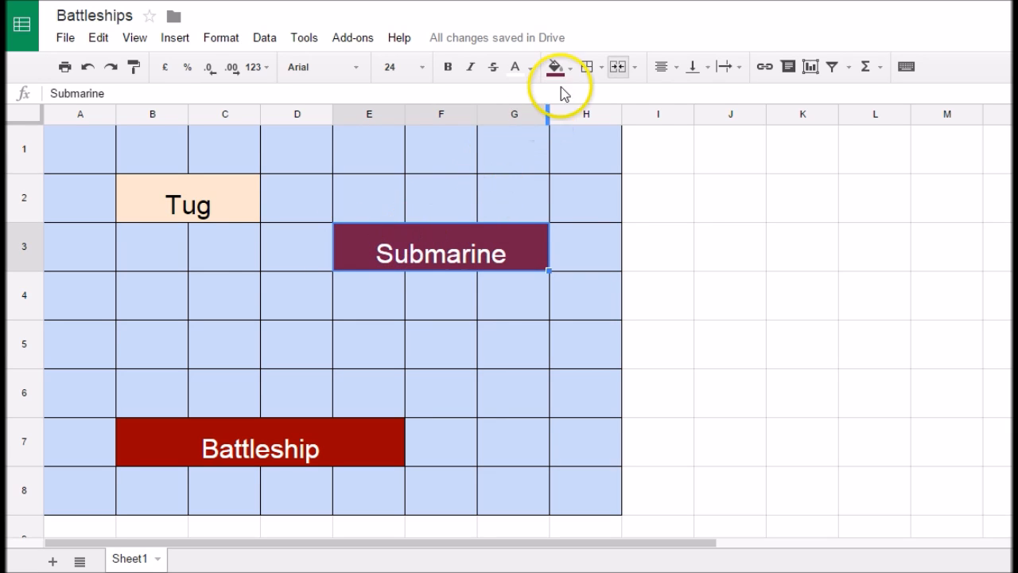
{"action": "left_click", "coordinate": [554, 67]}
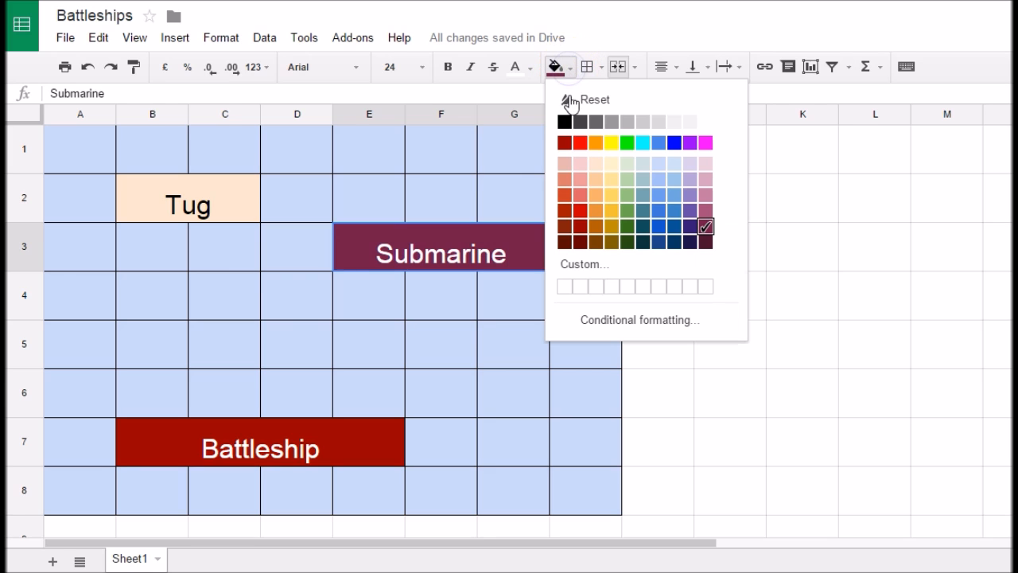
{"action": "mouse_move", "coordinate": [564, 121]}
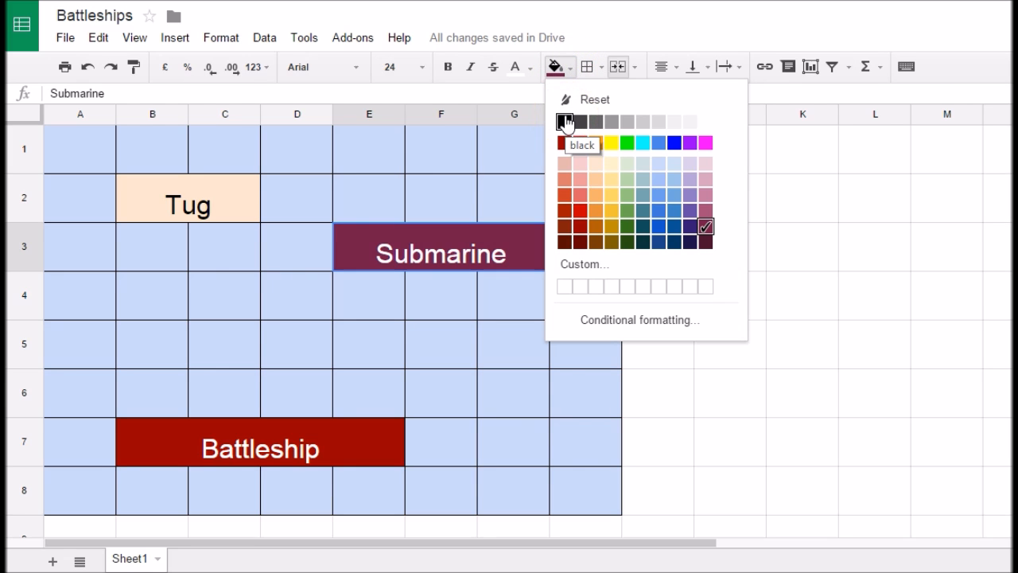
{"action": "left_click", "coordinate": [566, 122]}
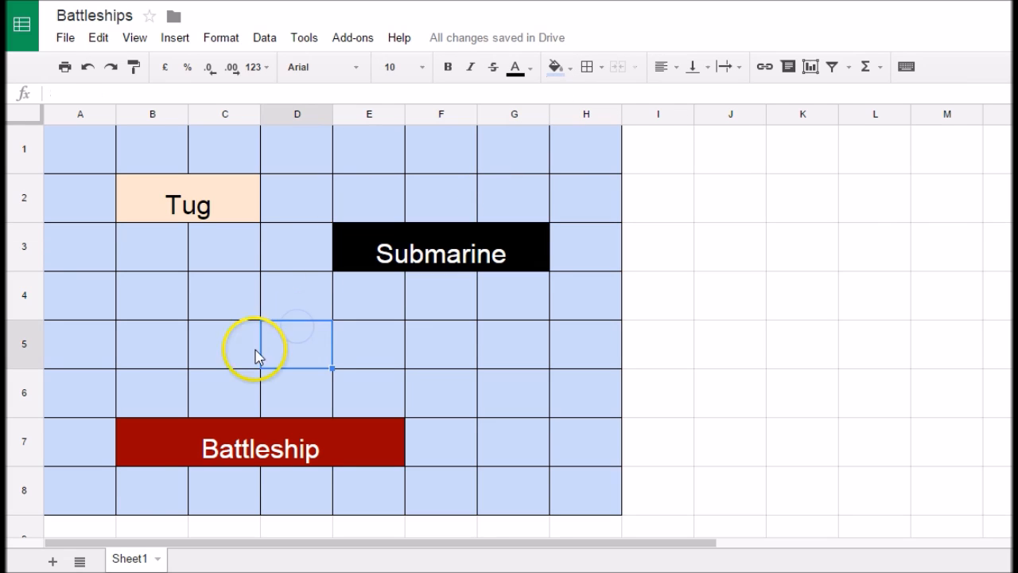
{"action": "mouse_move", "coordinate": [280, 119]}
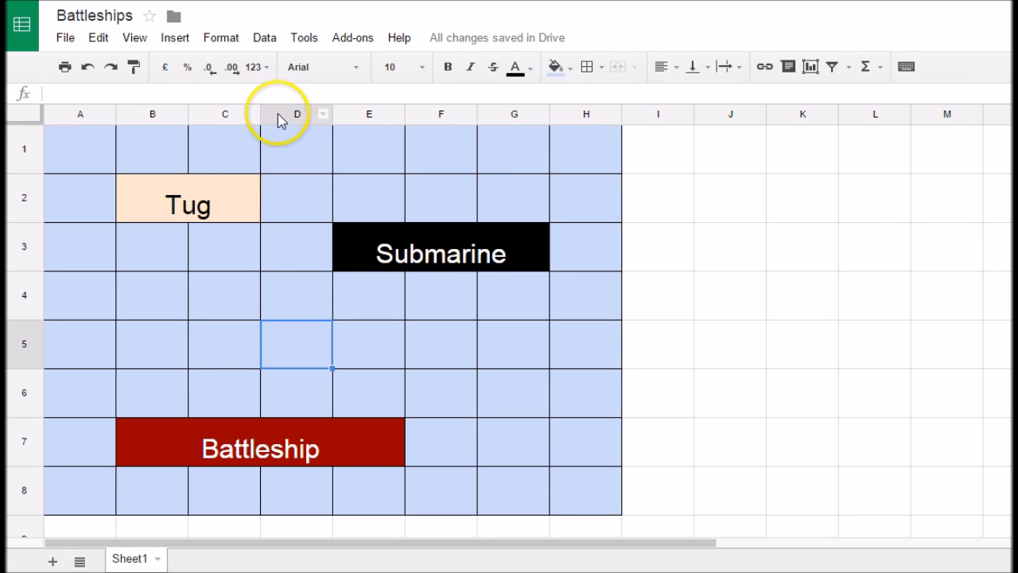
{"action": "mouse_move", "coordinate": [306, 362]}
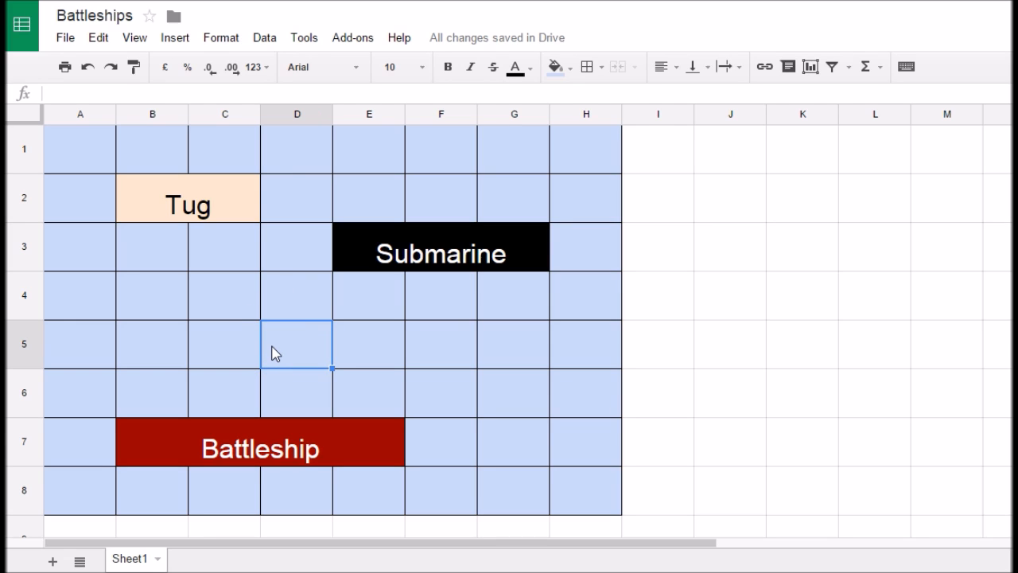
{"action": "mouse_move", "coordinate": [241, 181]}
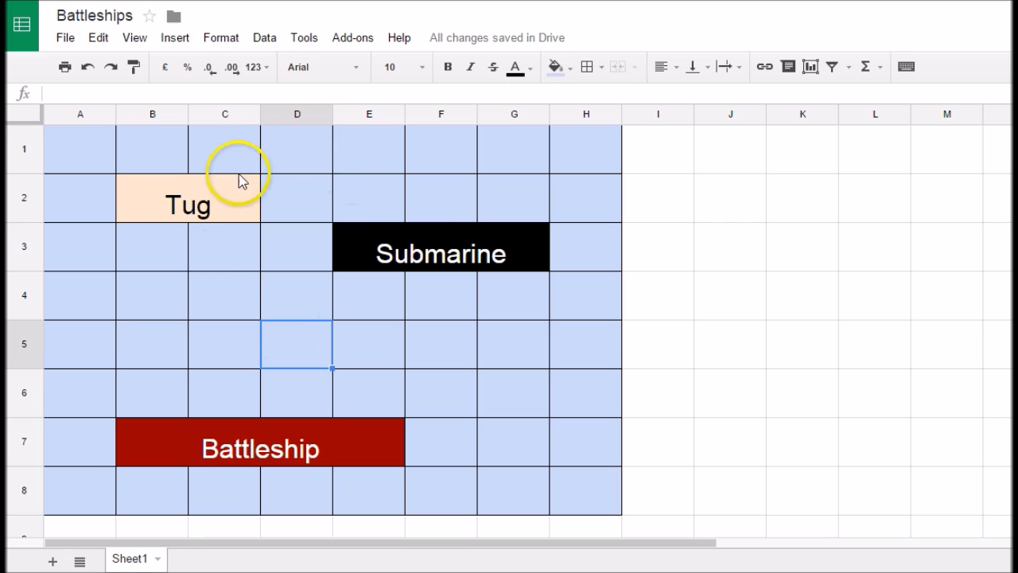
{"action": "mouse_move", "coordinate": [413, 239]}
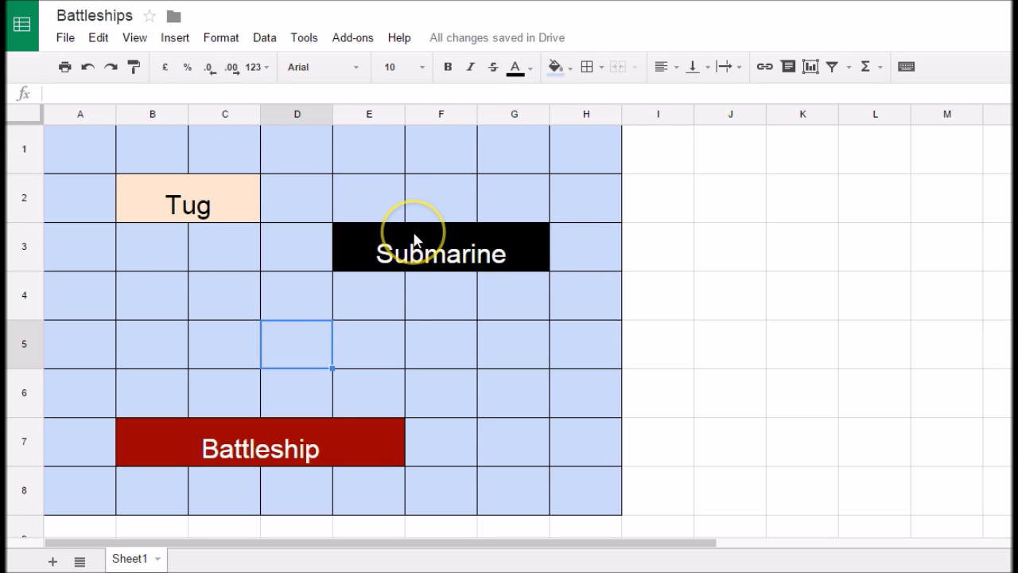
{"action": "mouse_move", "coordinate": [390, 387]}
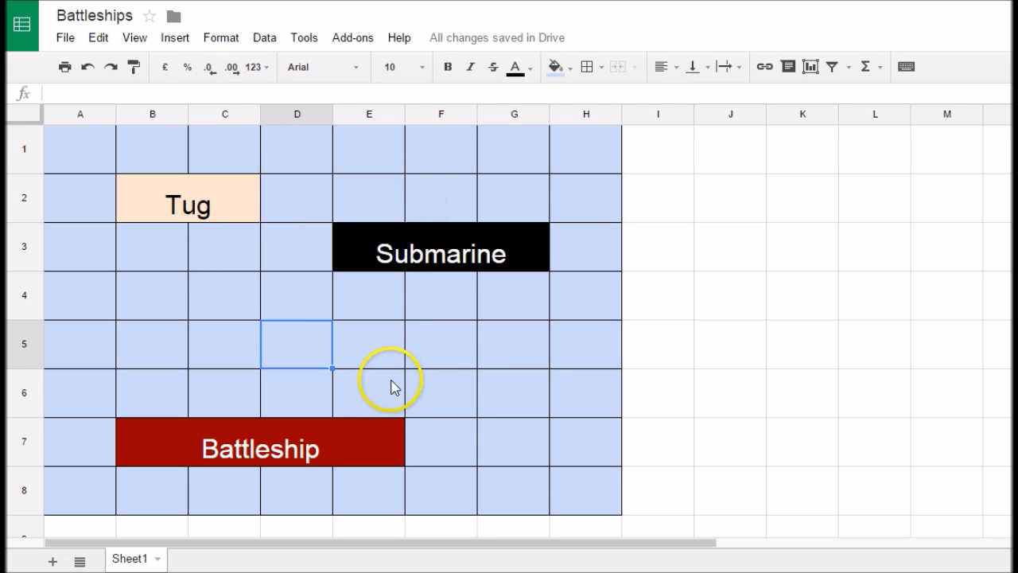
{"action": "mouse_move", "coordinate": [480, 281]}
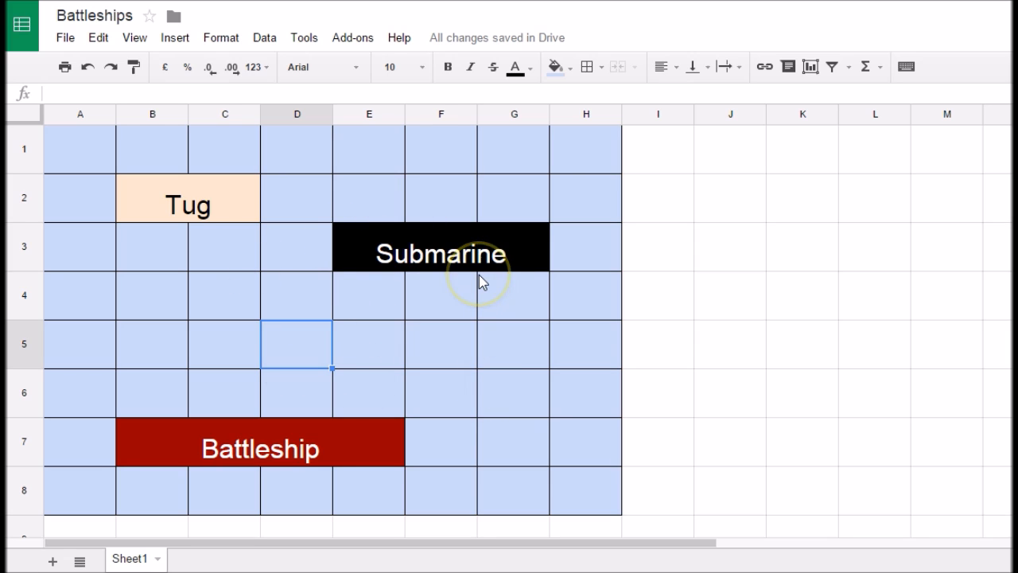
{"action": "mouse_move", "coordinate": [426, 205]}
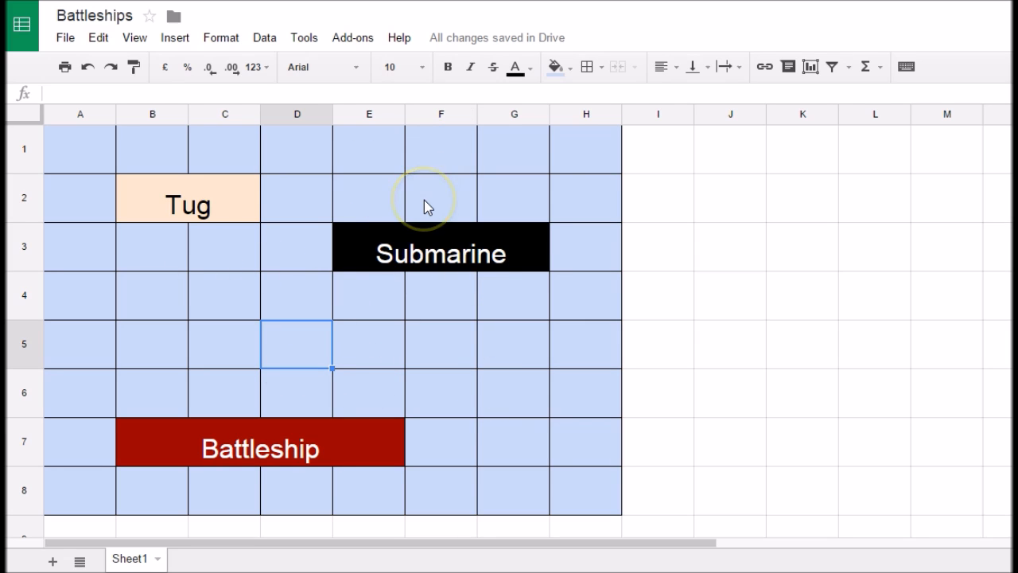
{"action": "mouse_move", "coordinate": [425, 304]}
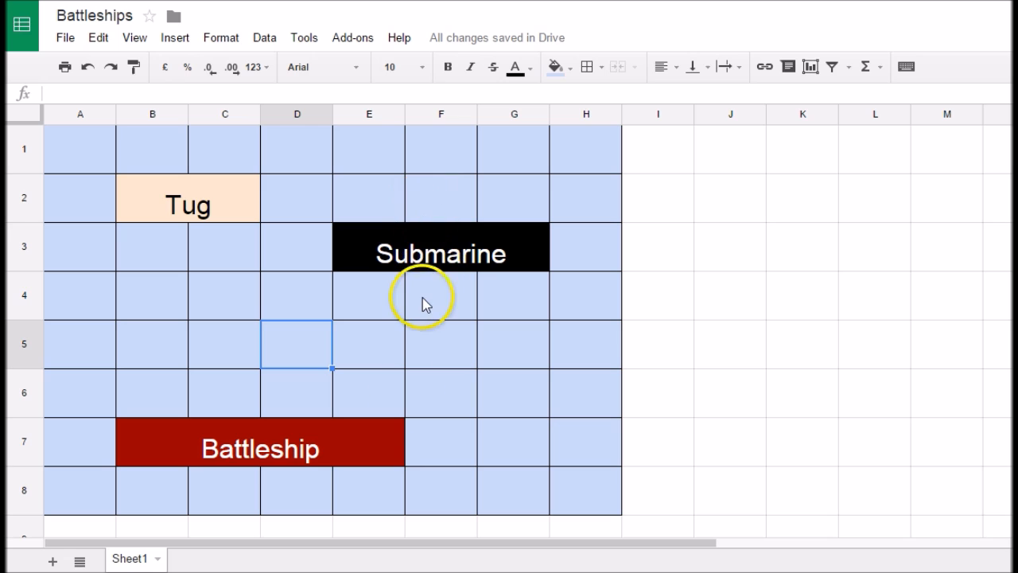